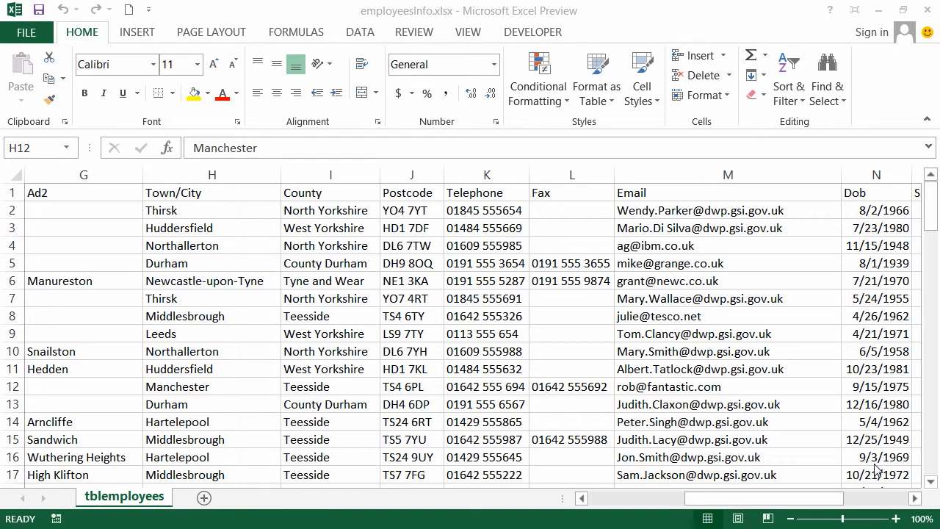
mouse_move(854, 432)
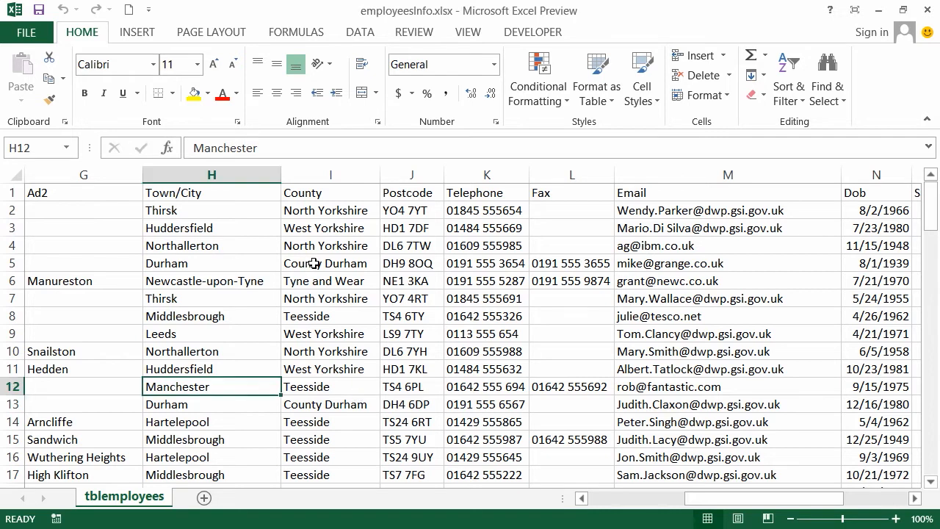
Step: Select a cell in the employee table and show the Insert commands
left_click(329, 263)
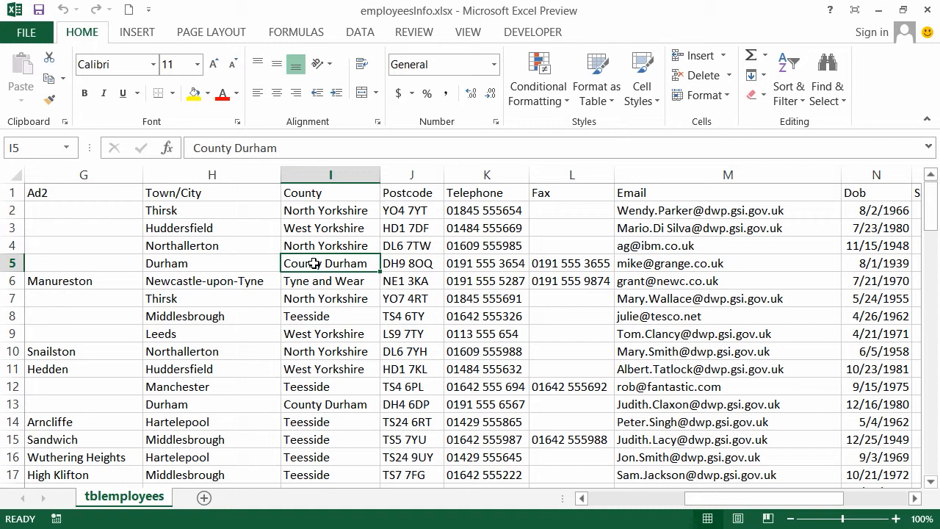
scroll("left", 3)
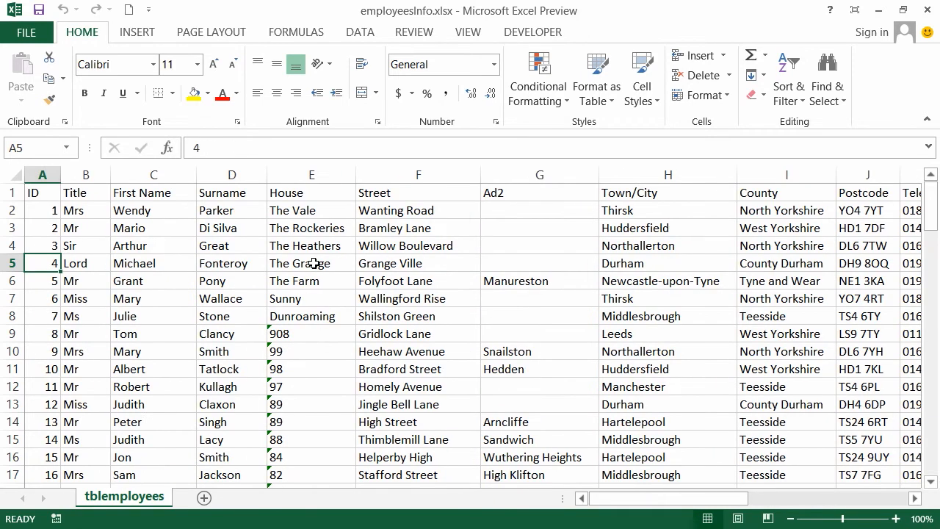
mouse_move(348, 278)
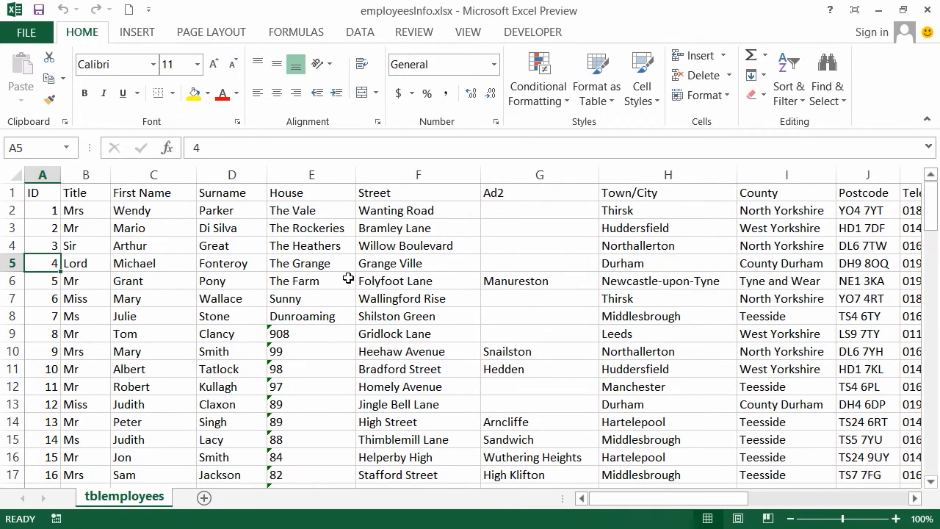
left_click(232, 173)
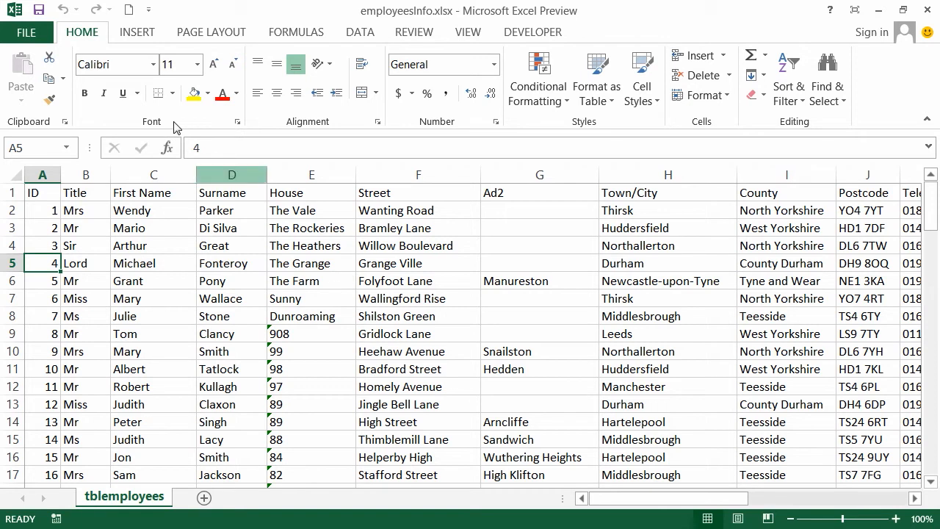
left_click(136, 32)
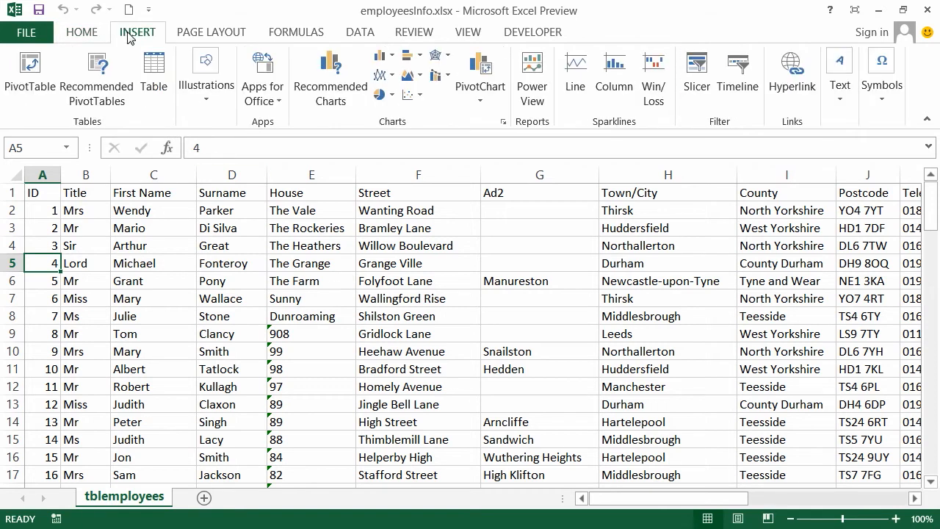
mouse_move(97, 79)
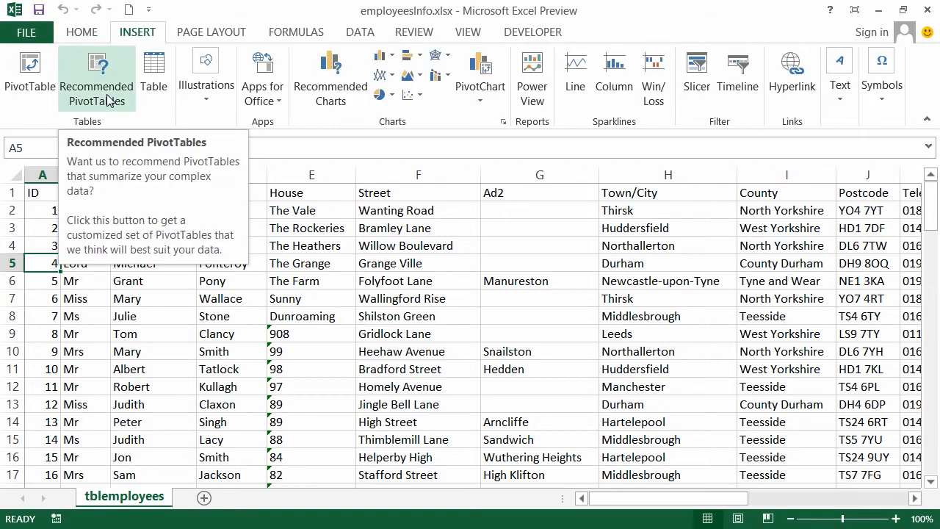
Step: Preview the Sum of Salary by Marital Status, Sum of Sex by Marital Status, and by-Title summaries
left_click(97, 80)
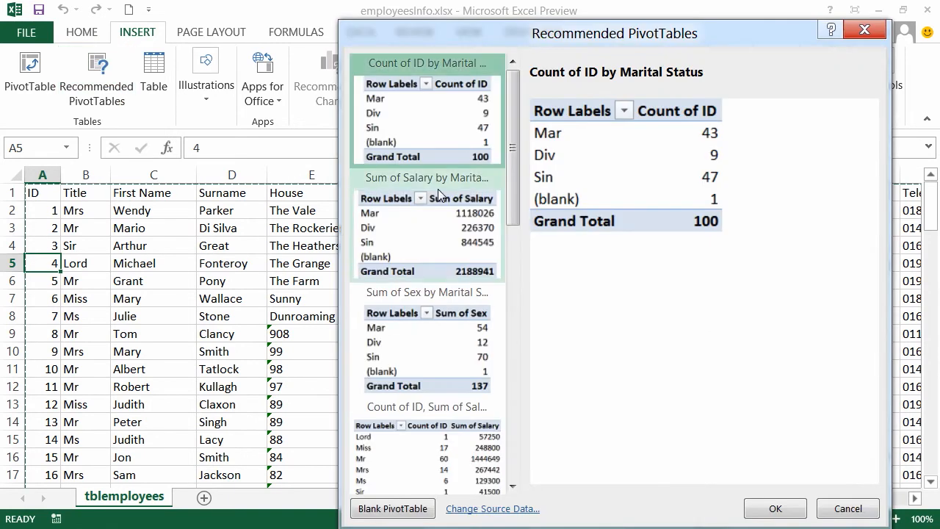
mouse_move(455, 71)
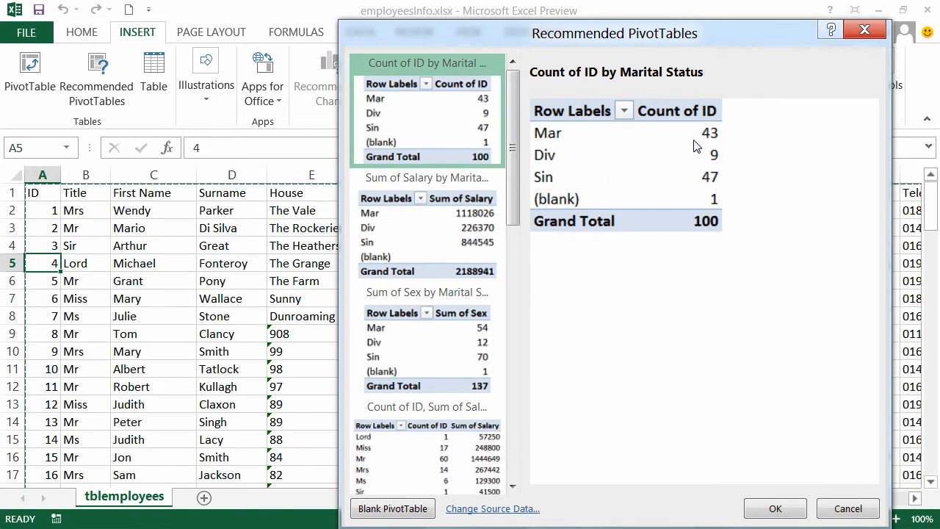
mouse_move(575, 182)
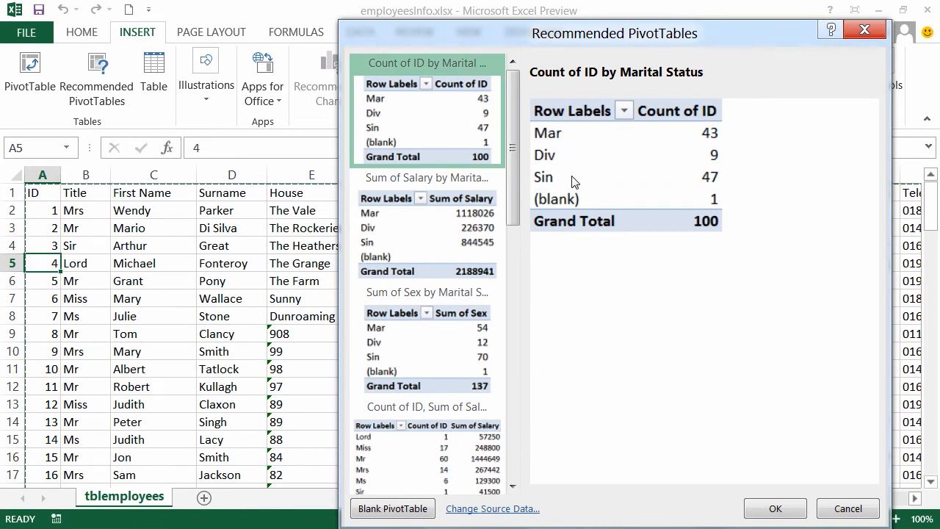
mouse_move(732, 155)
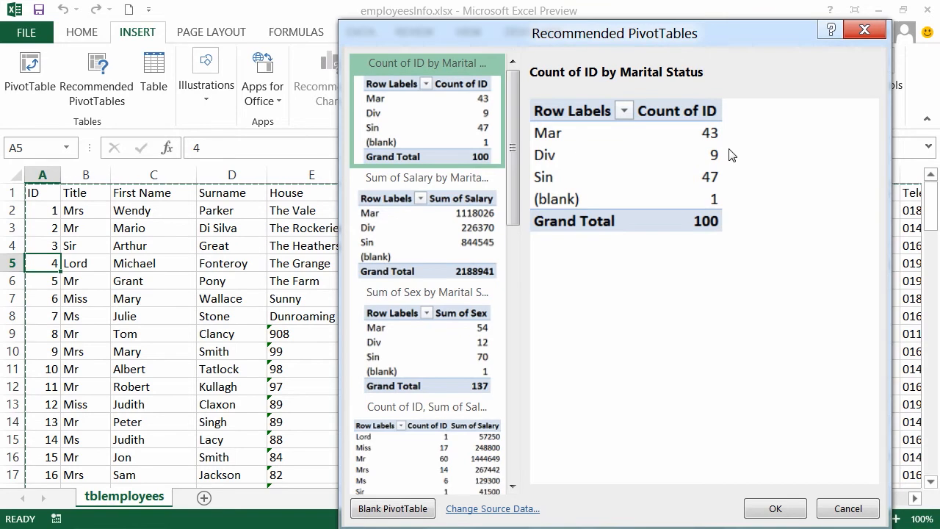
mouse_move(705, 209)
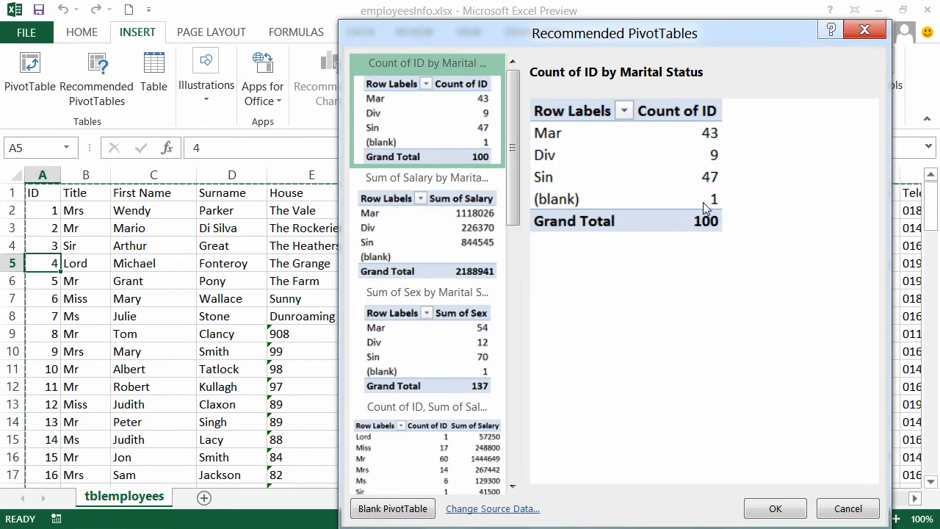
mouse_move(444, 190)
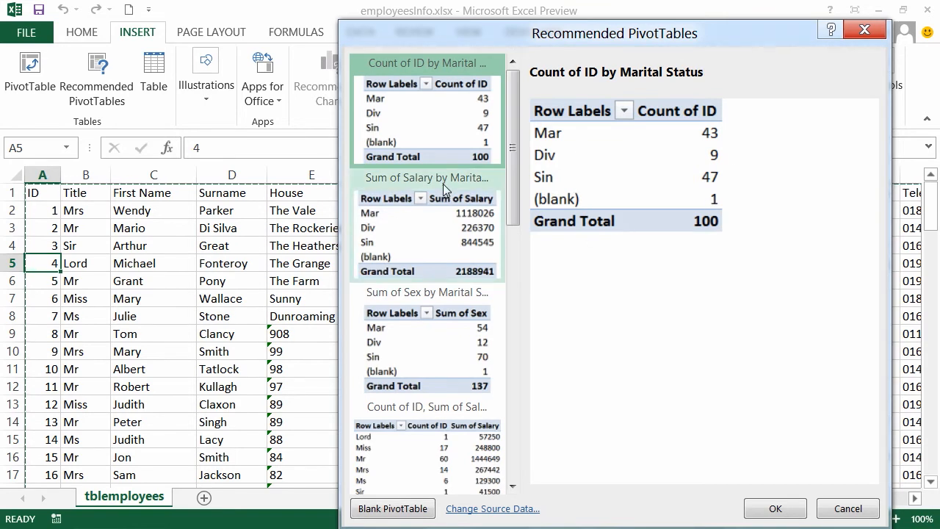
left_click(425, 177)
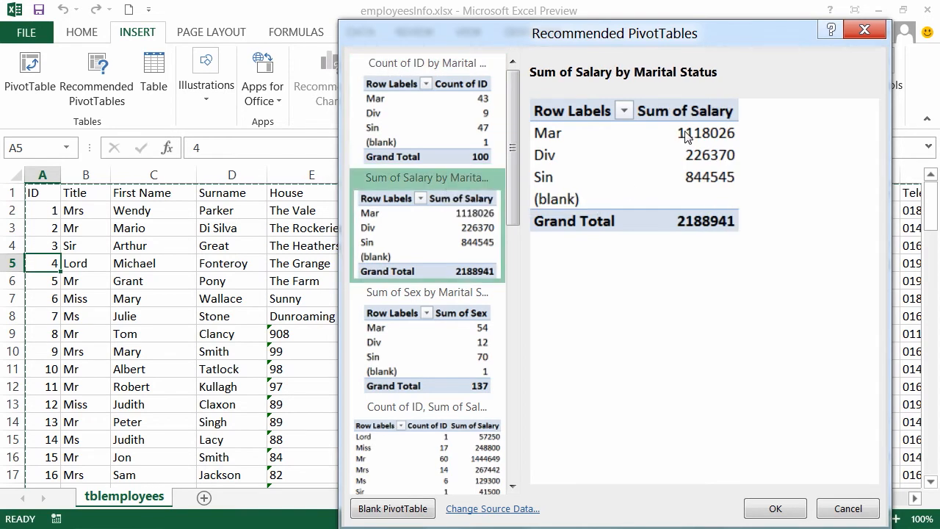
mouse_move(614, 160)
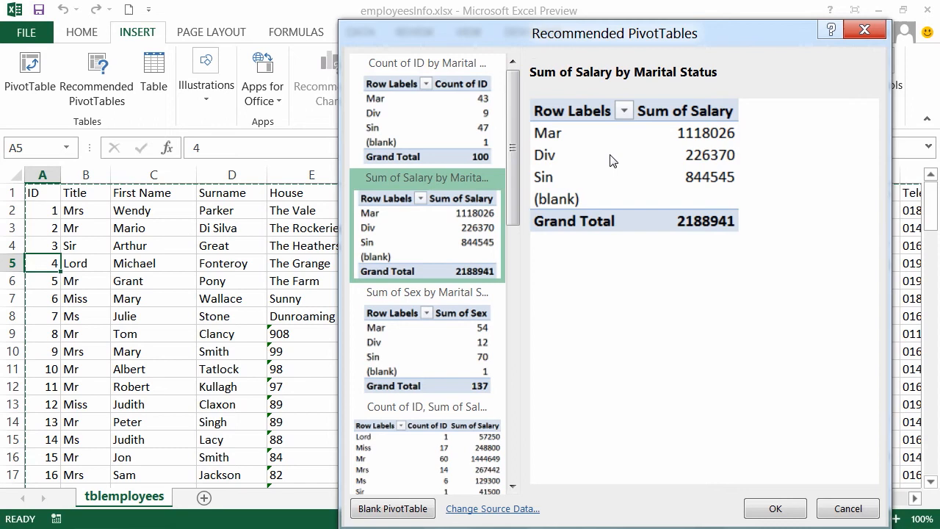
left_click(426, 291)
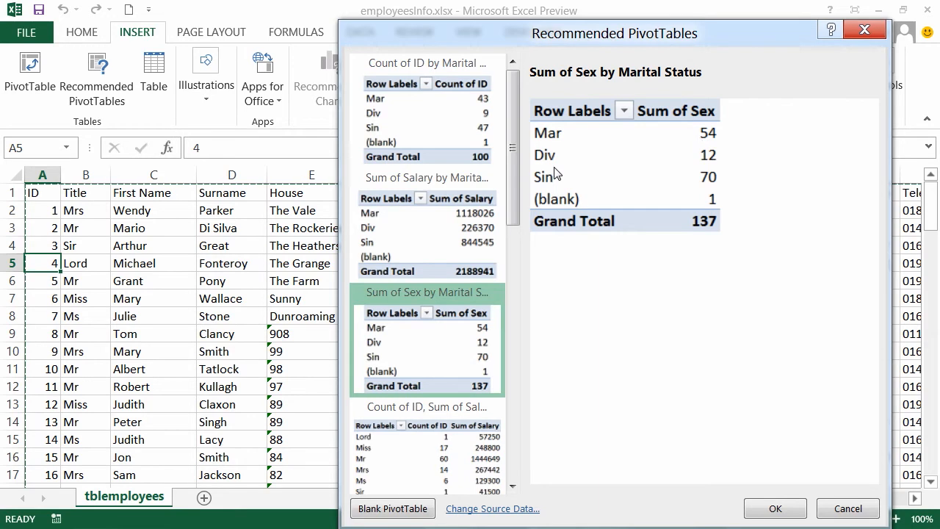
left_click(426, 406)
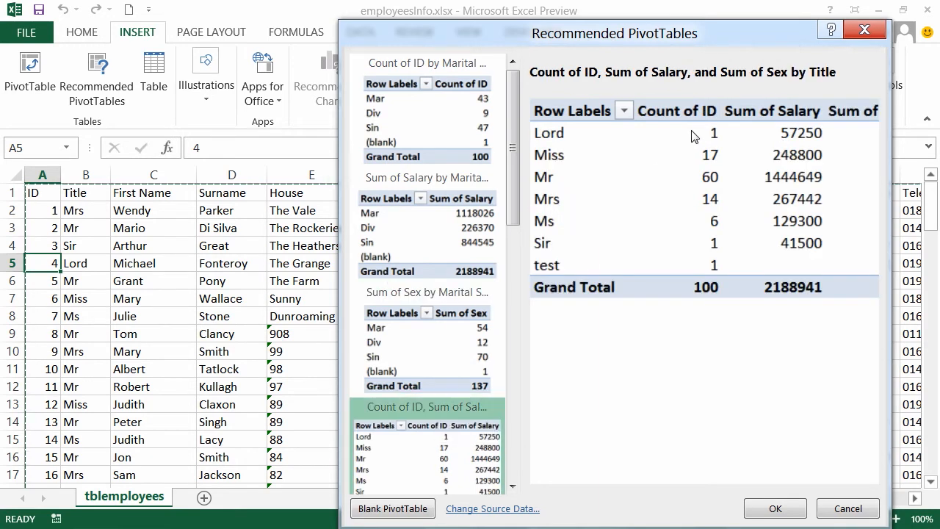
mouse_move(806, 235)
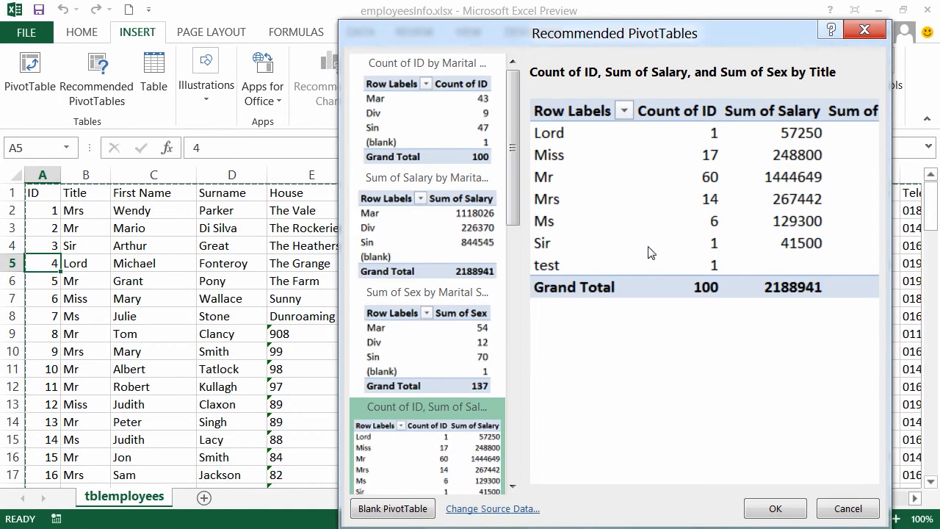
mouse_move(796, 257)
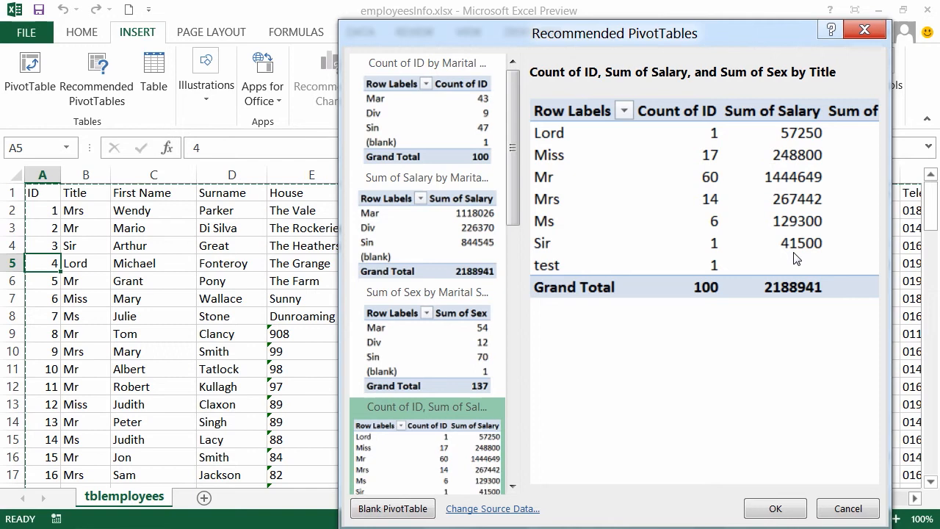
mouse_move(696, 220)
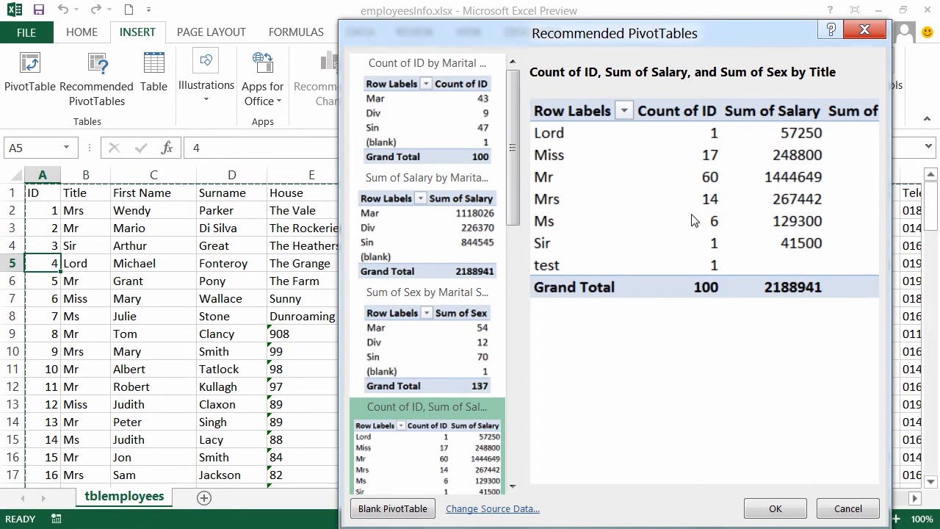
mouse_move(799, 213)
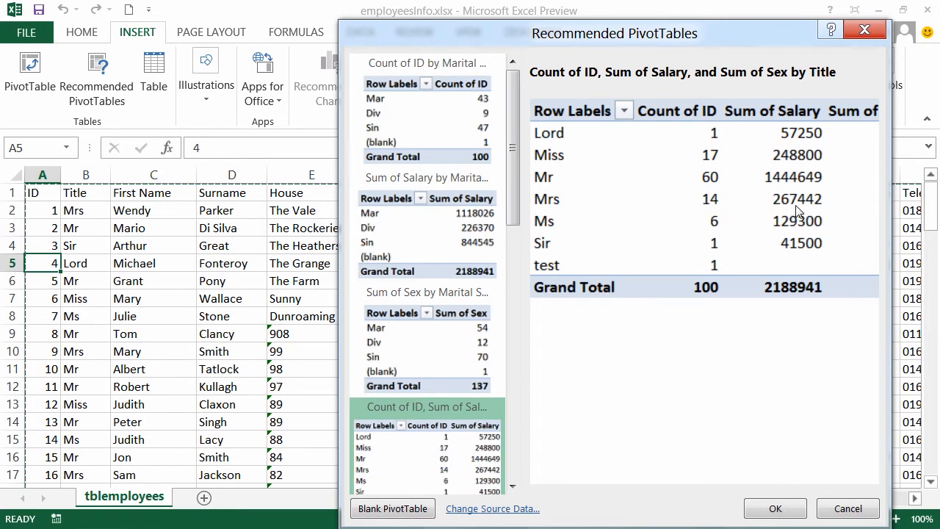
mouse_move(573, 214)
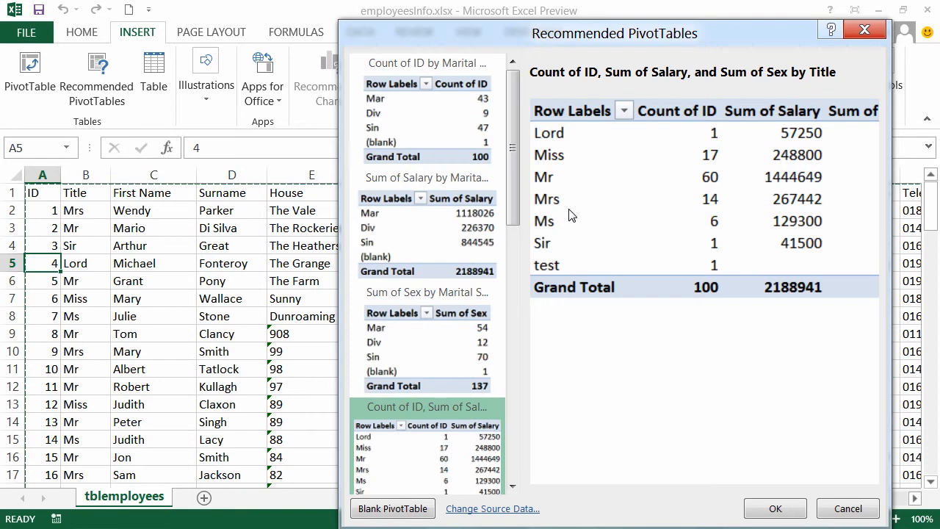
mouse_move(425, 291)
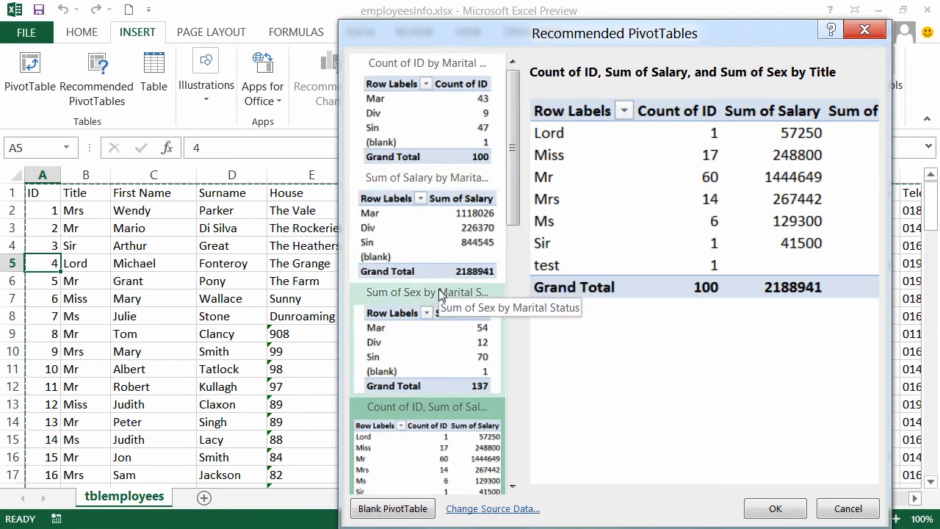
Step: Browse the recommended layouts, previewing totals by Title and Sum of Sex by Department
left_click(426, 62)
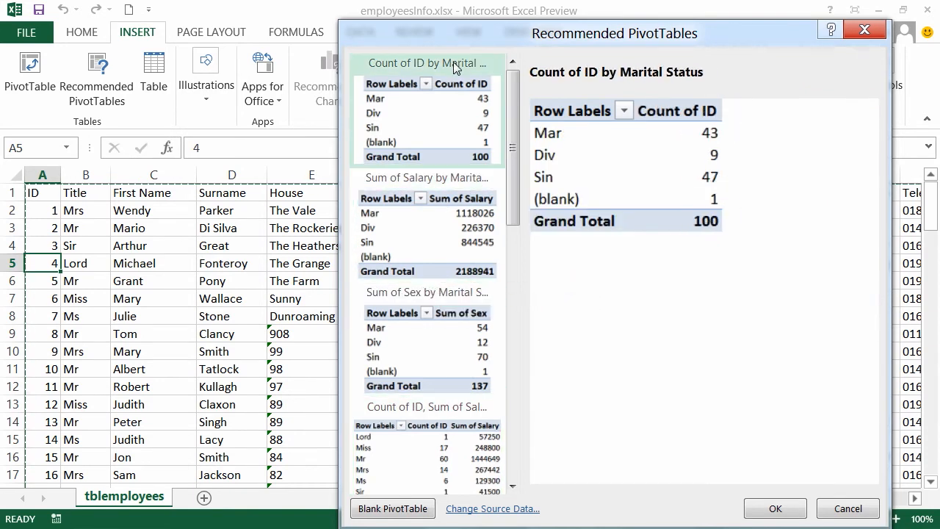
mouse_move(467, 82)
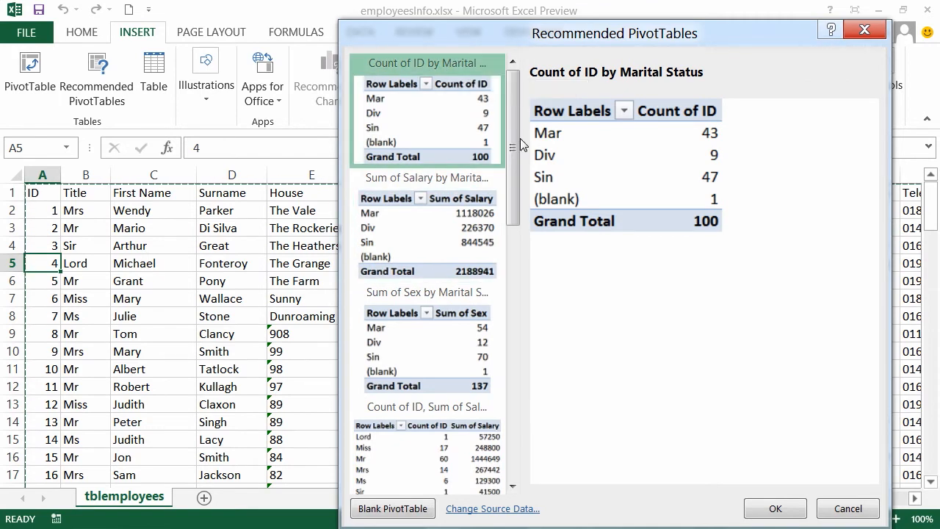
scroll("down", 3)
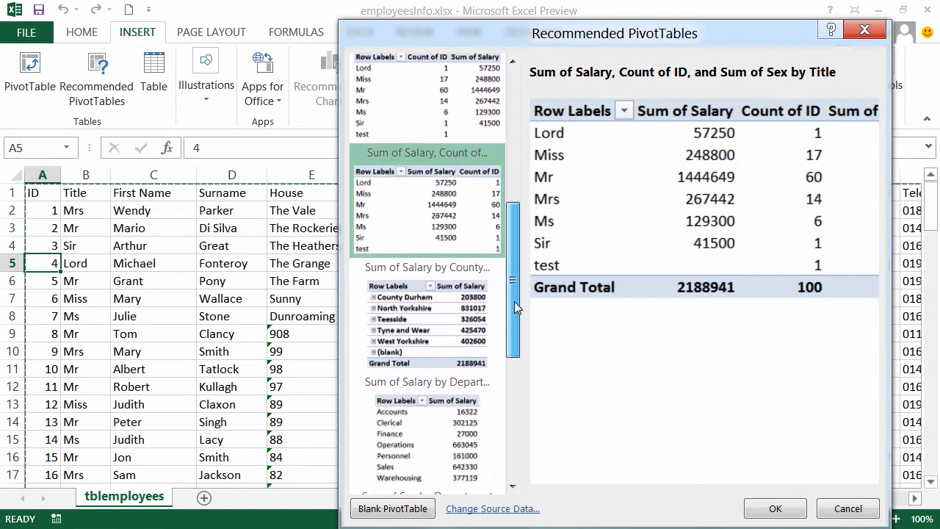
left_click(427, 203)
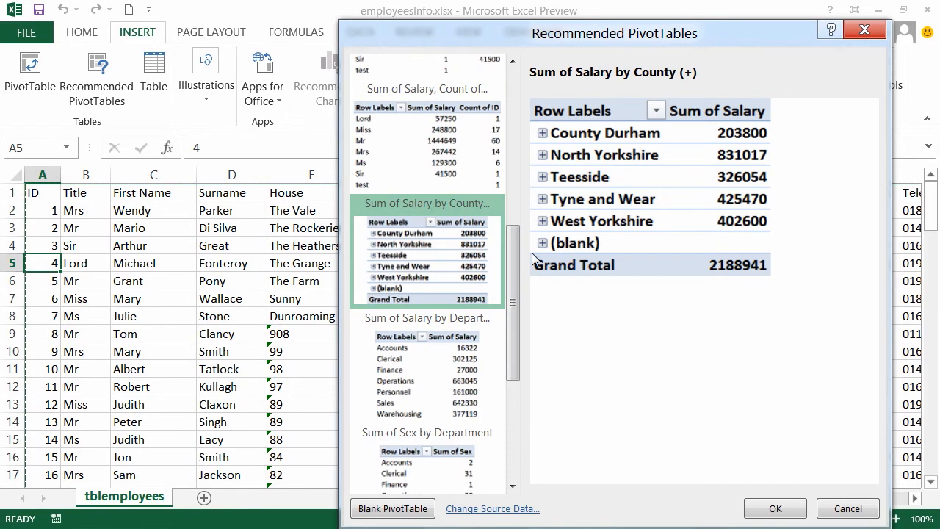
scroll("down", 3)
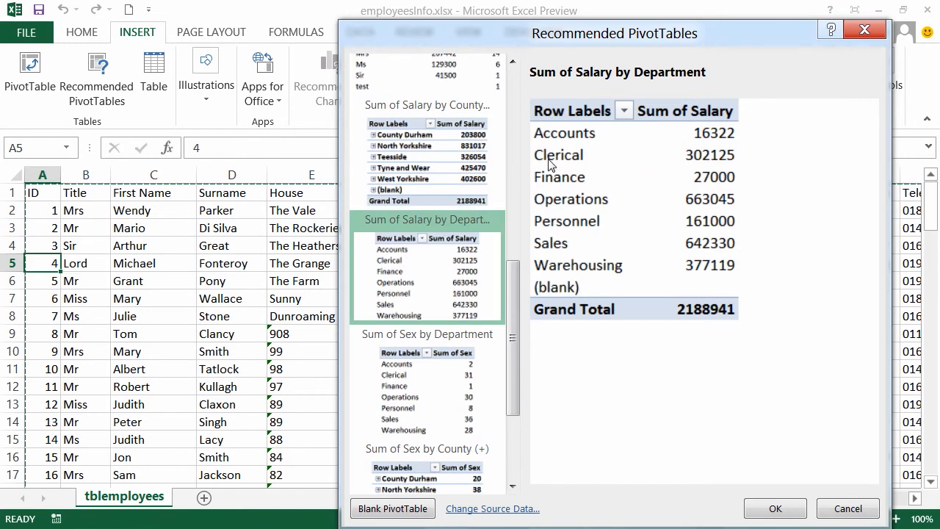
scroll("down", 3)
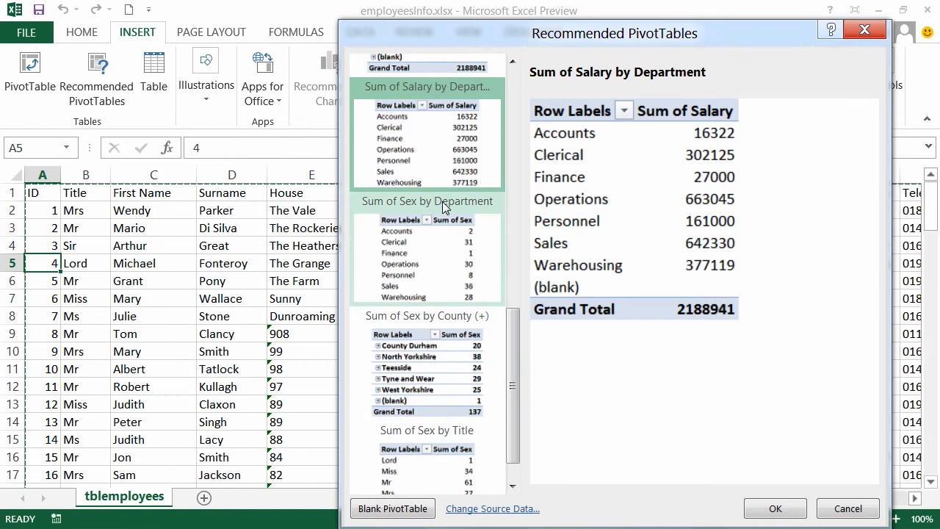
left_click(426, 201)
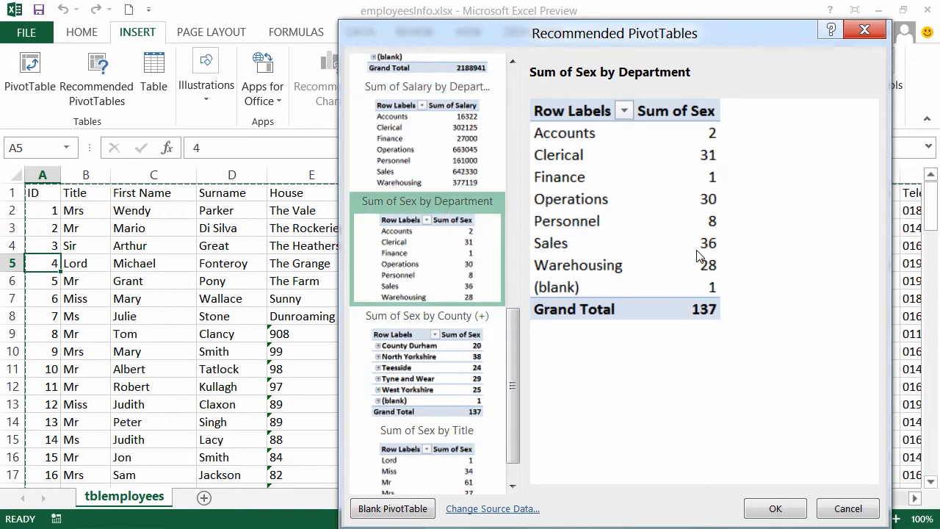
mouse_move(511, 353)
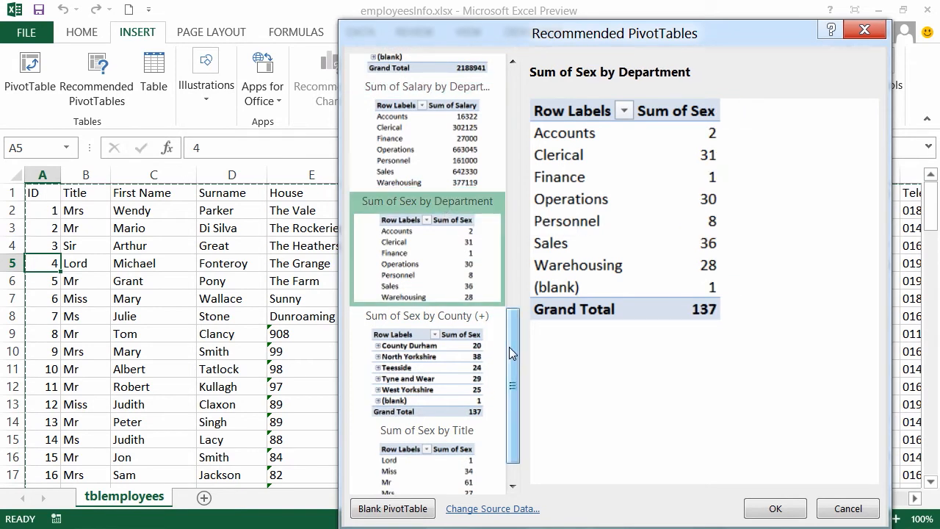
scroll("up", 3)
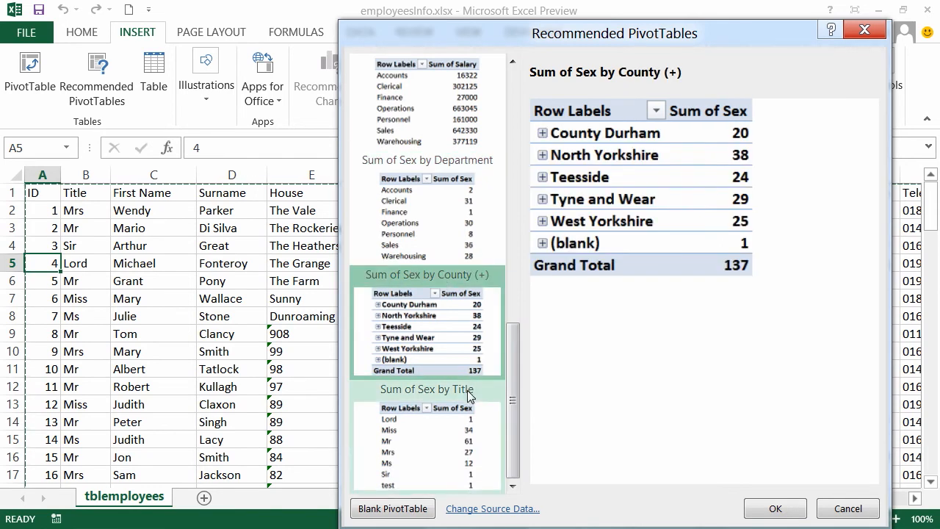
scroll("down", 3)
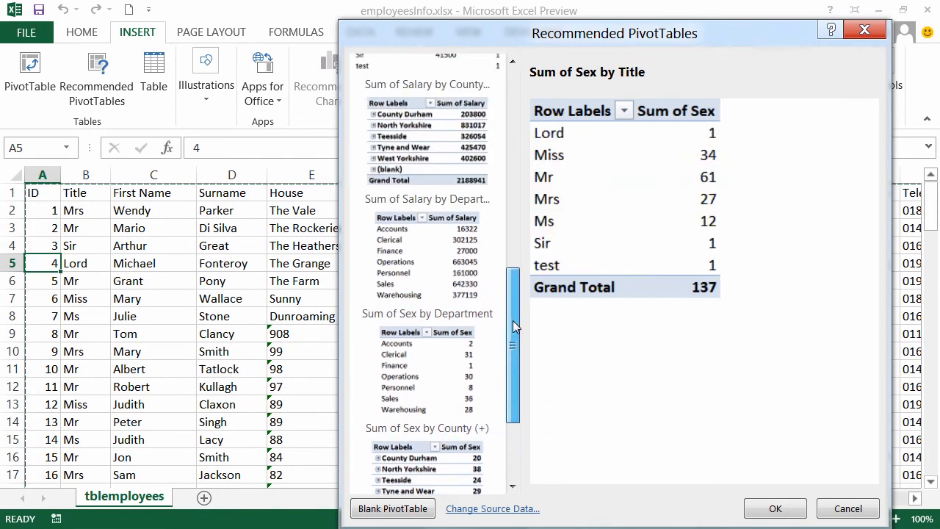
left_click(426, 198)
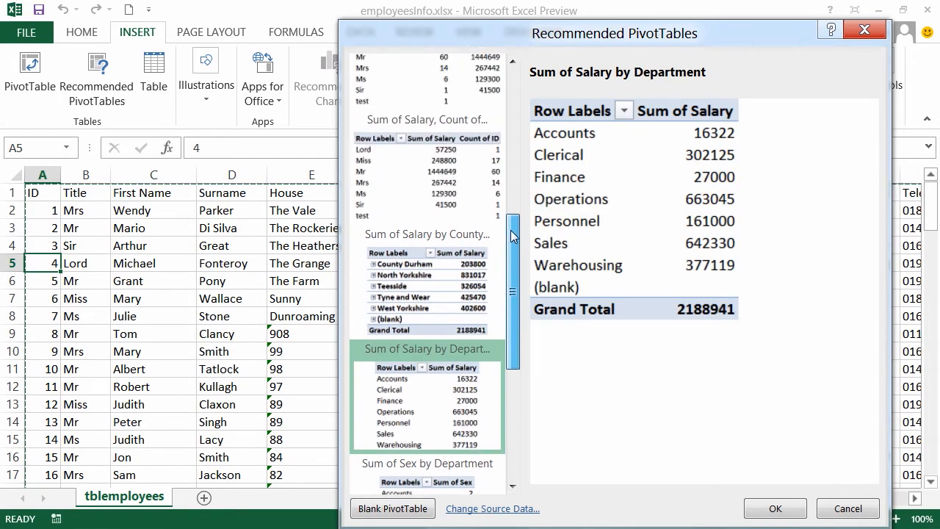
scroll("down", 3)
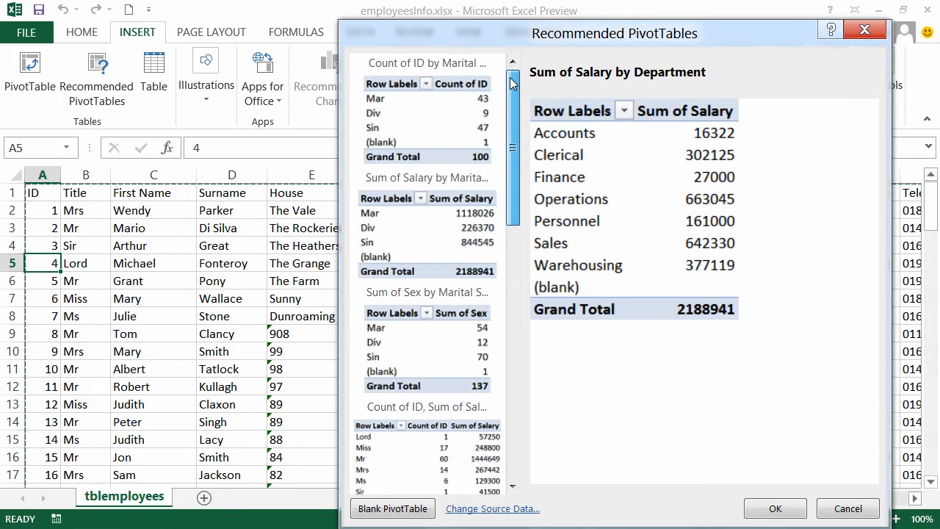
Step: Insert the Count of ID by Marital Status pivot table on a new sheet
left_click(425, 70)
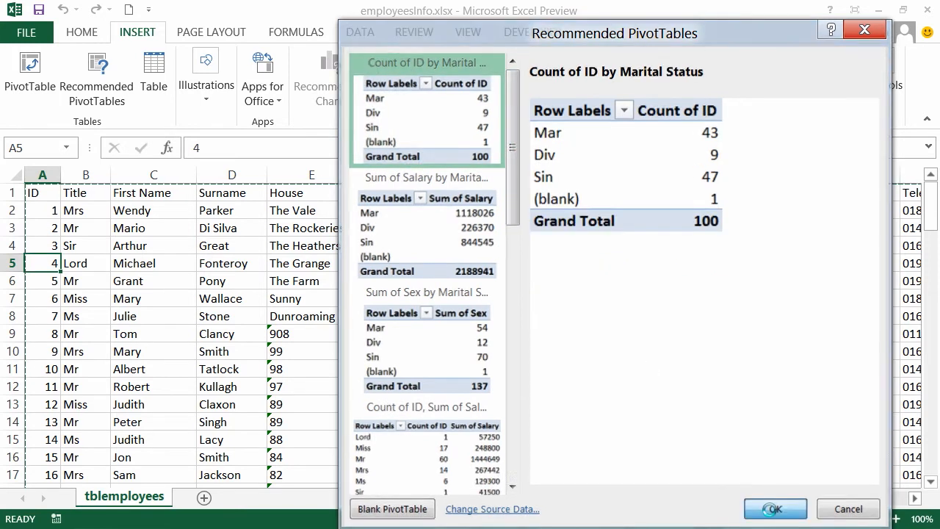
left_click(776, 509)
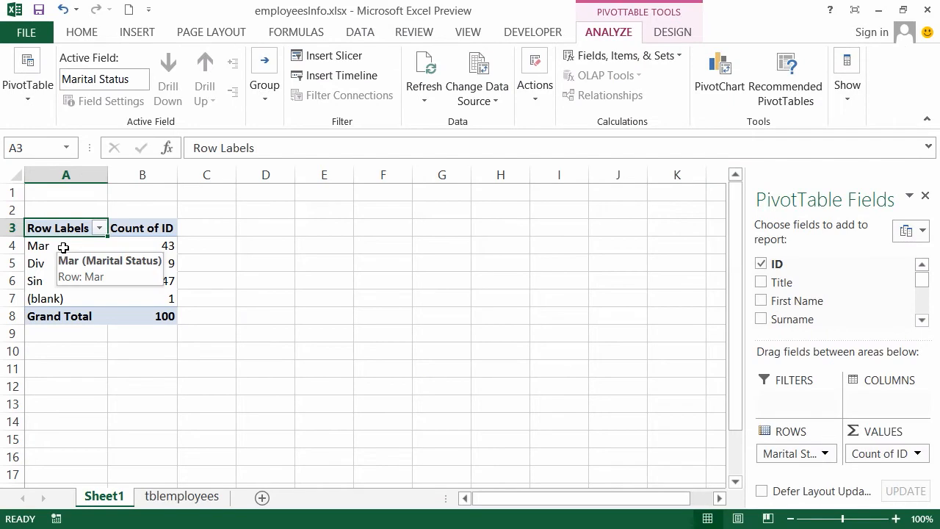
Step: Select the Mar row label, then switch to the tblemployees data sheet
left_click(65, 245)
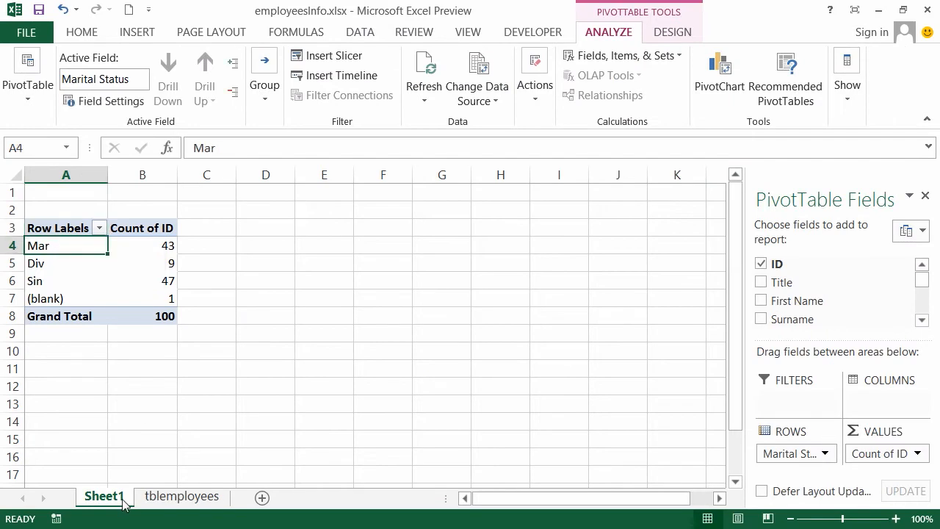
mouse_move(65, 241)
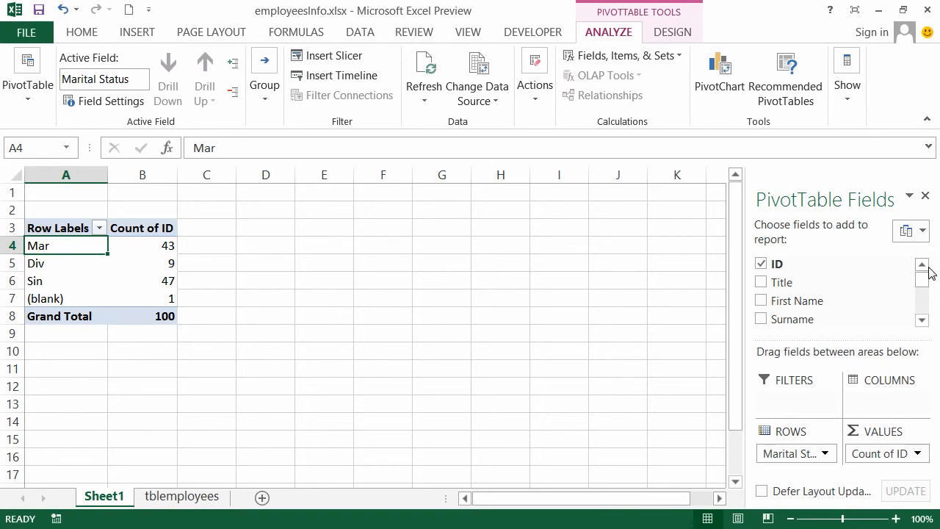
mouse_move(437, 303)
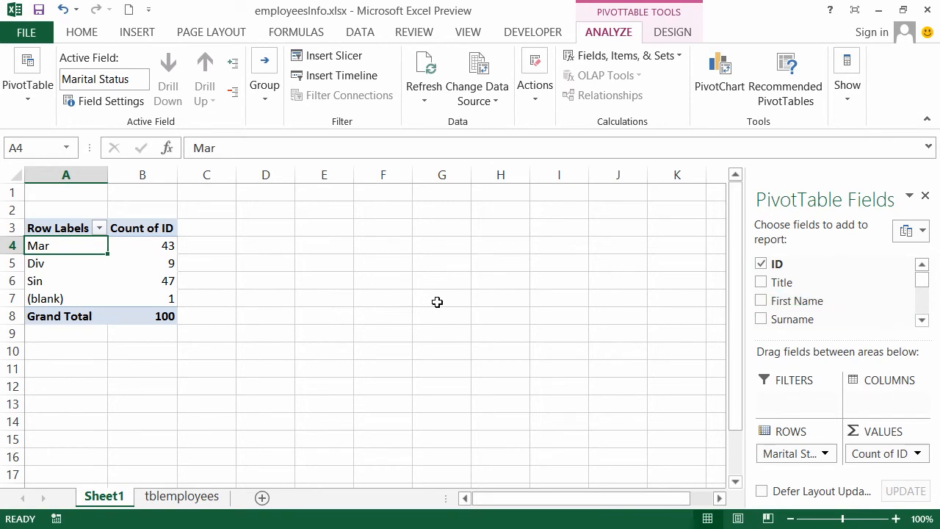
mouse_move(420, 289)
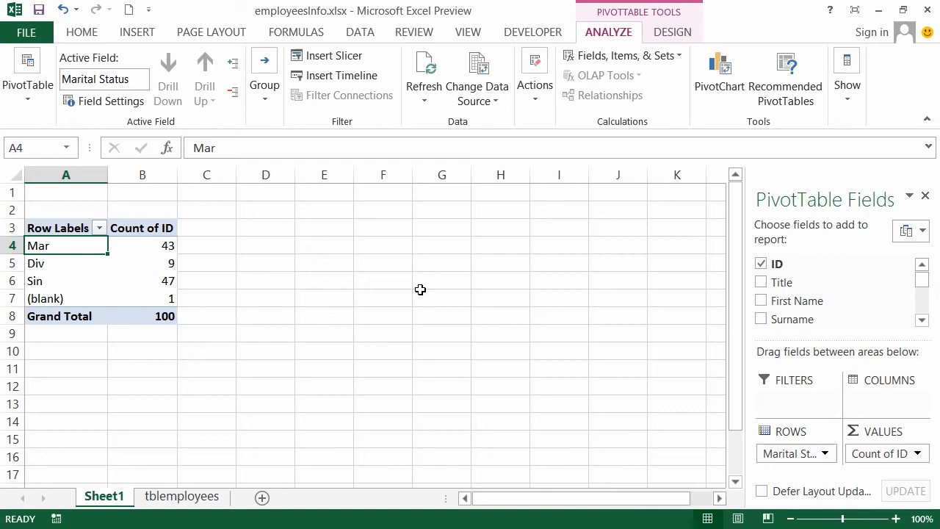
mouse_move(154, 388)
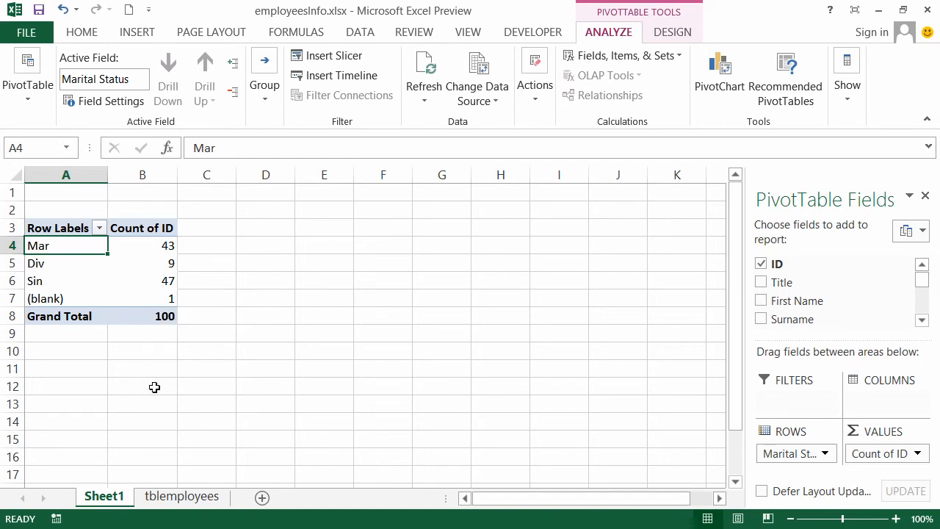
left_click(182, 497)
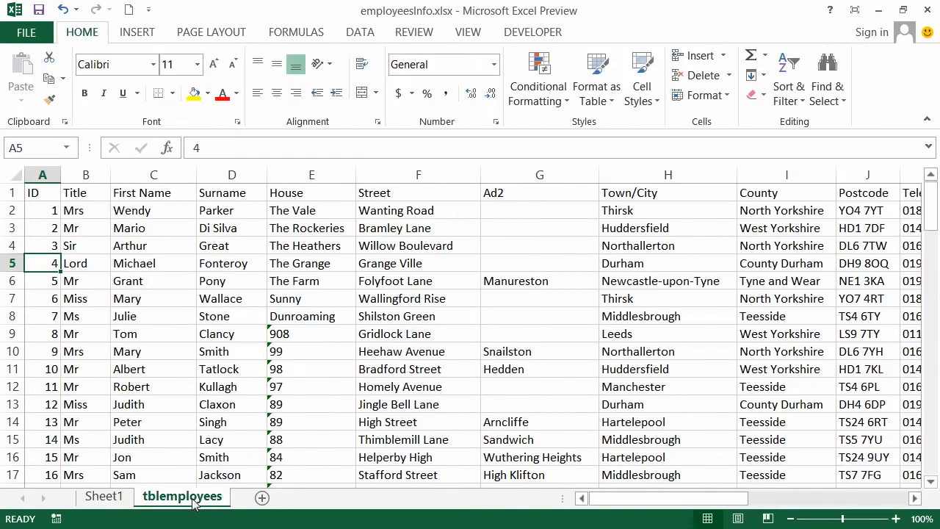
Step: Insert the recommended Sum of Salary by Department pivot table on a new sheet
left_click(311, 280)
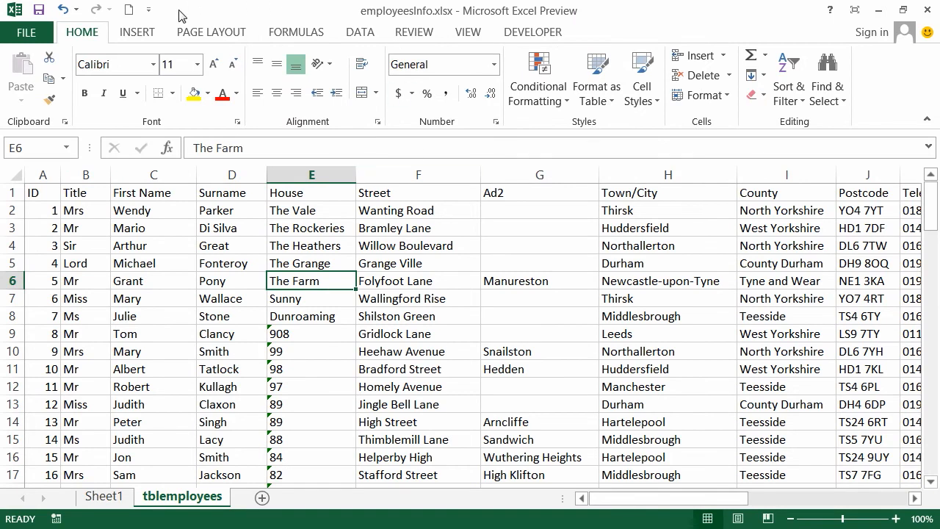
left_click(136, 32)
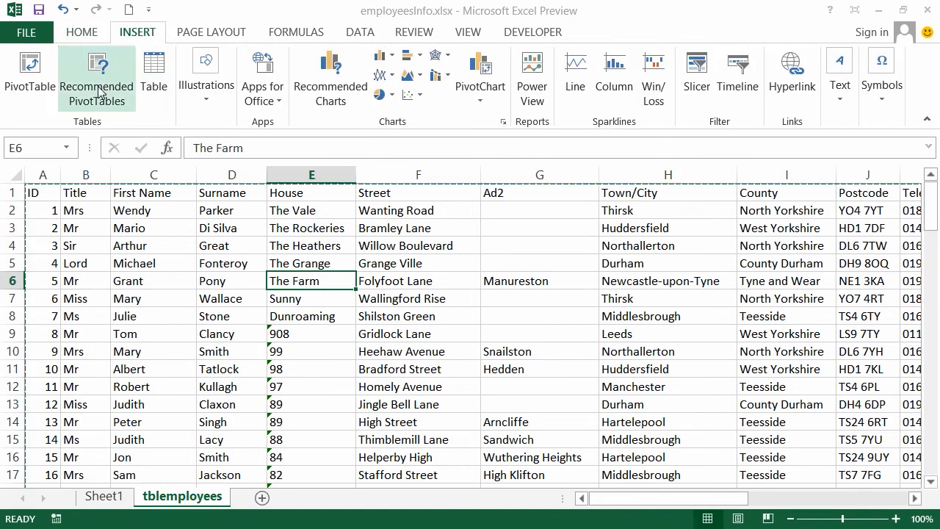
left_click(96, 76)
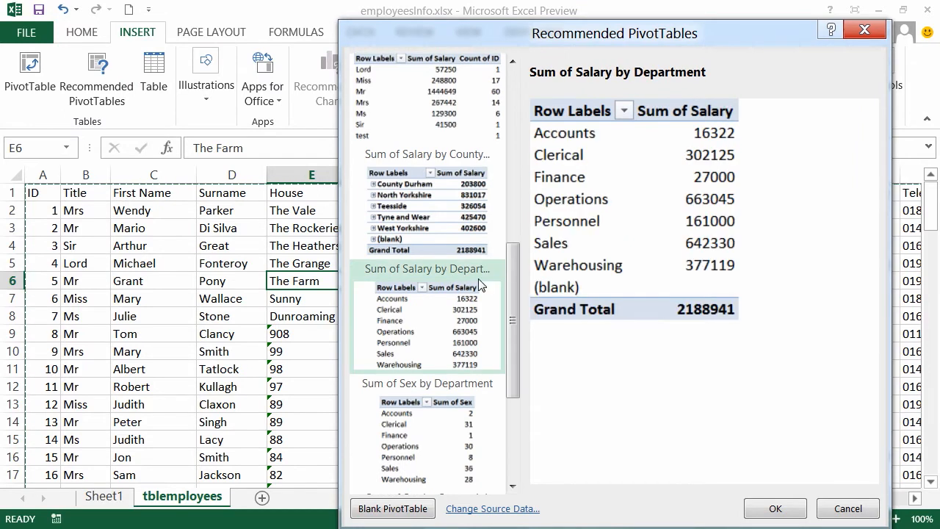
left_click(774, 508)
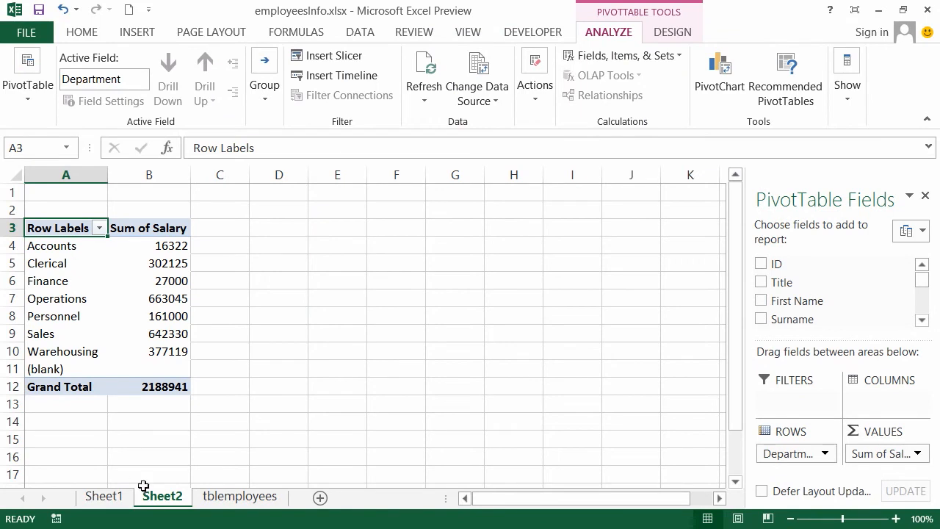
mouse_move(168, 503)
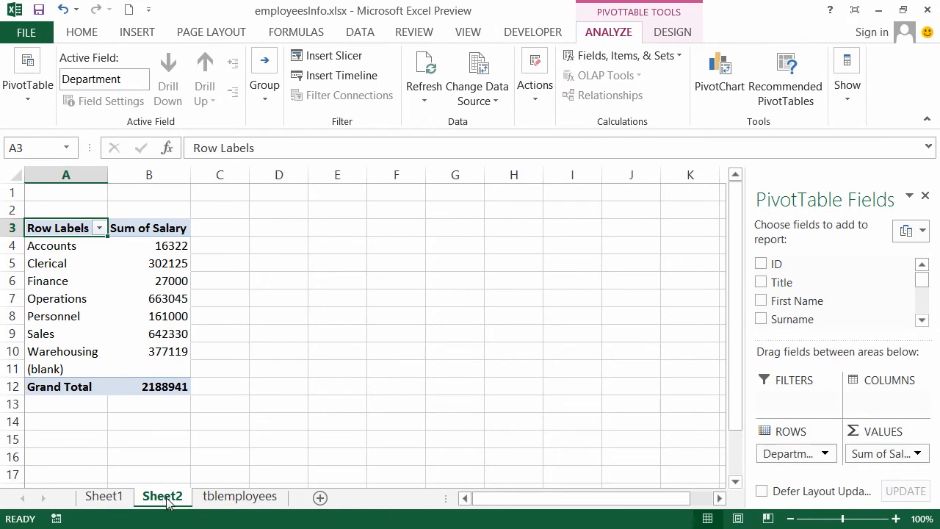
mouse_move(852, 197)
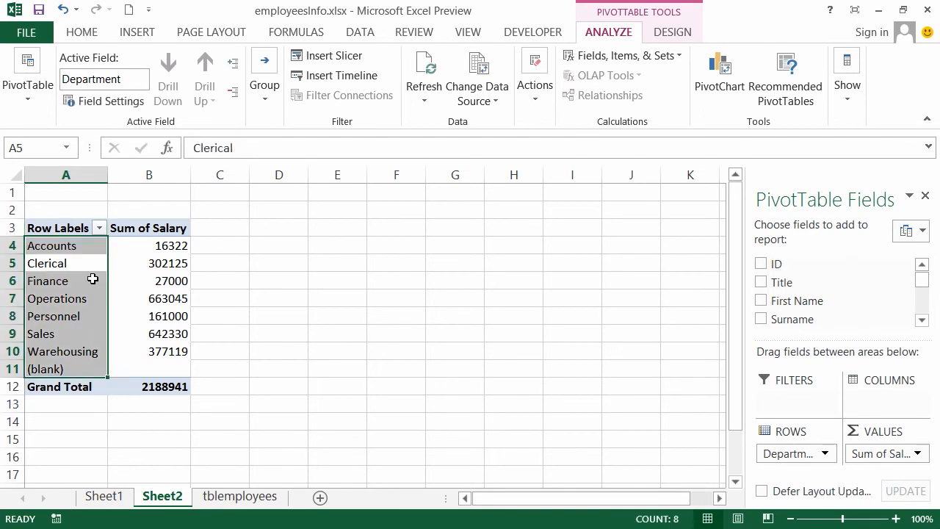
Step: Check the Finance row of the pivot table, then switch to the tblemployees sheet
left_click(279, 280)
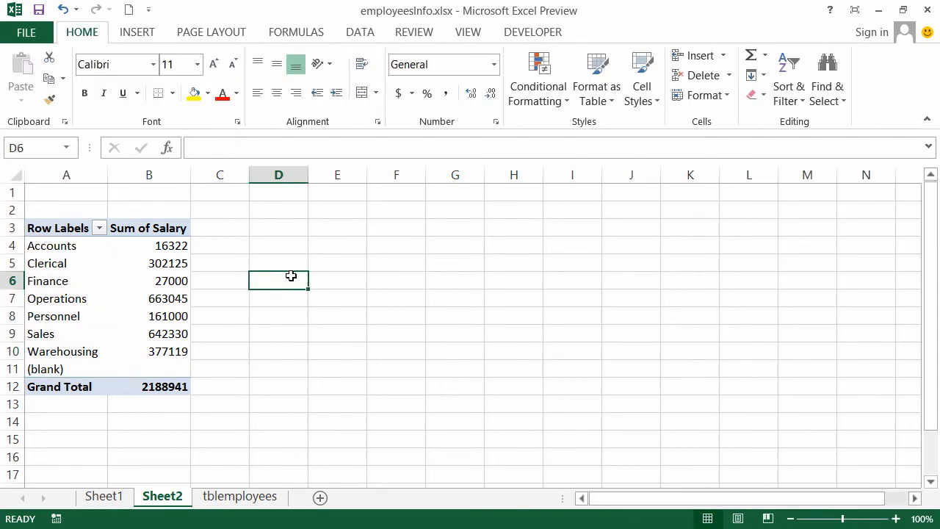
left_click(47, 281)
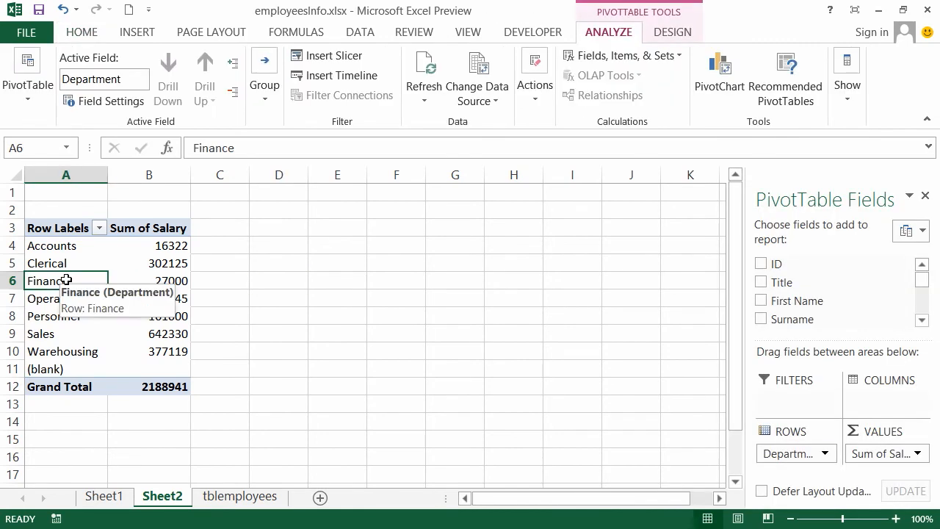
mouse_move(141, 294)
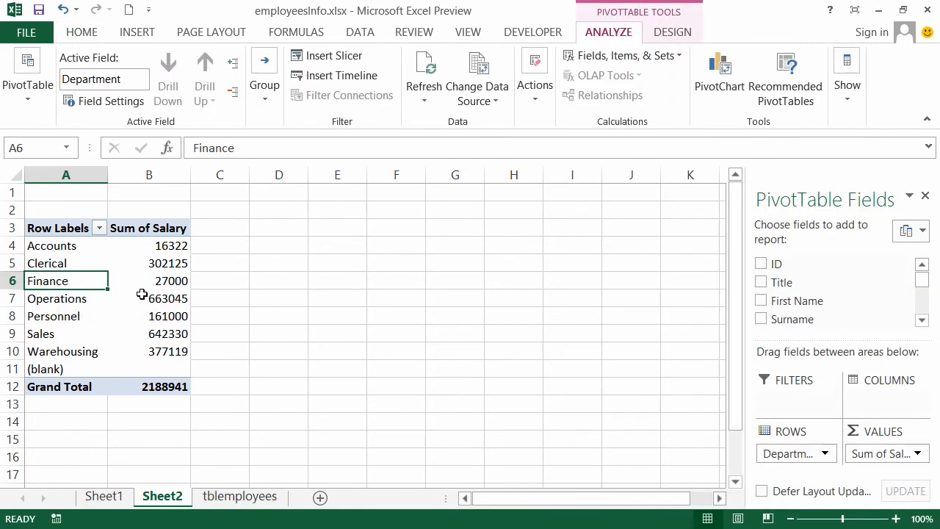
left_click(241, 497)
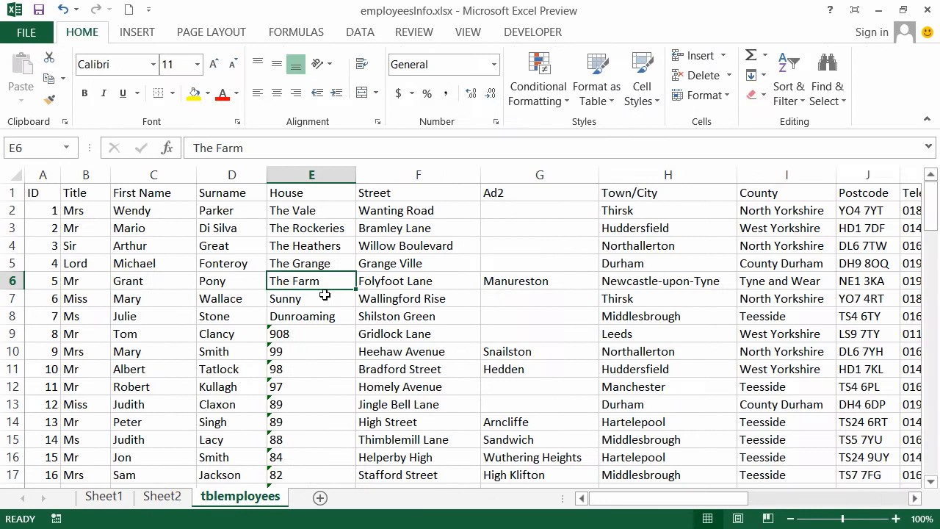
Step: Insert the recommended Sum of Salary by County pivot table on a new sheet
left_click(312, 298)
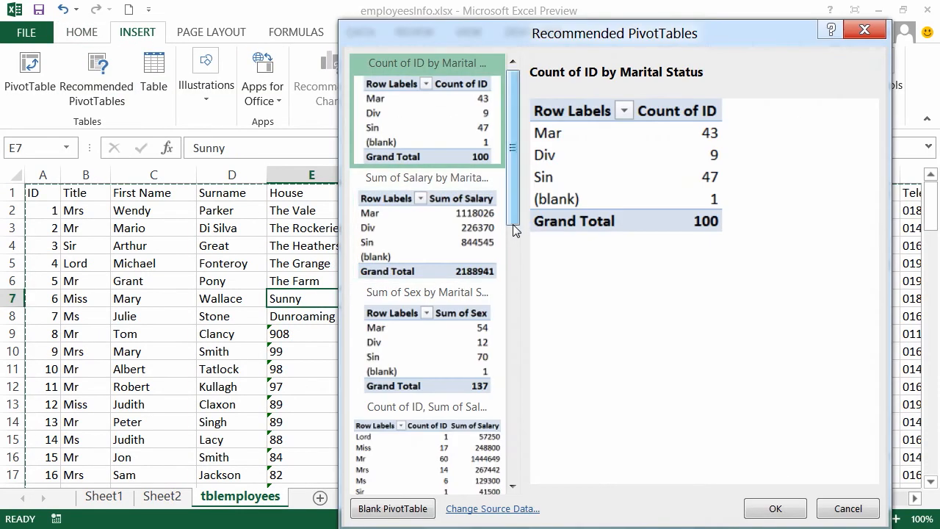
scroll("down", 3)
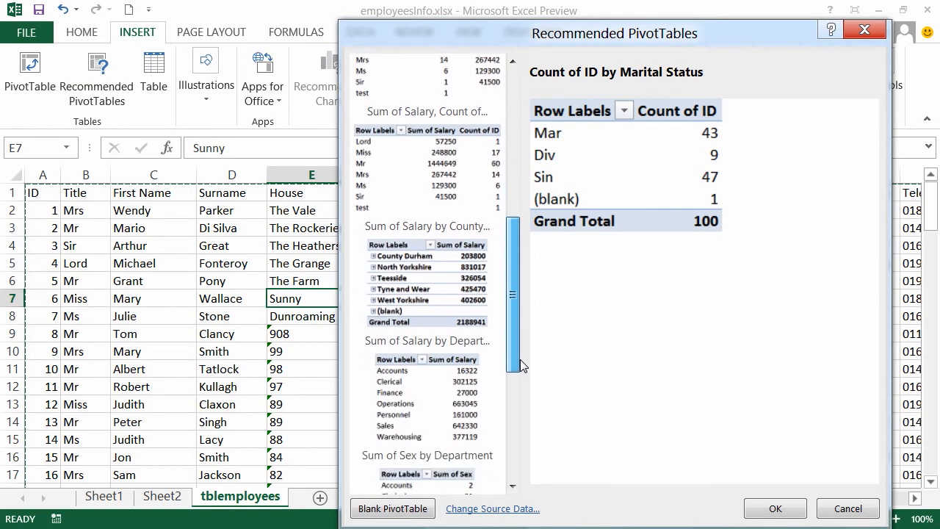
mouse_move(399, 229)
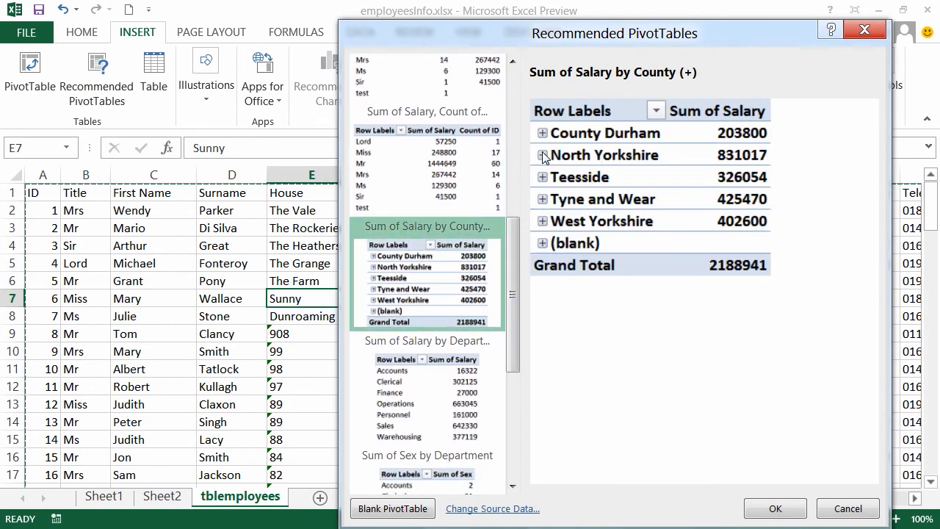
mouse_move(747, 467)
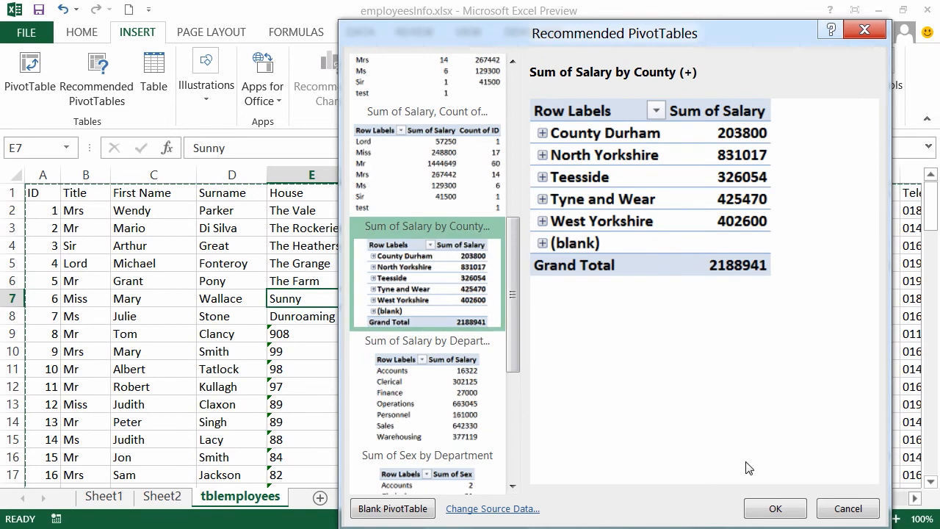
left_click(772, 508)
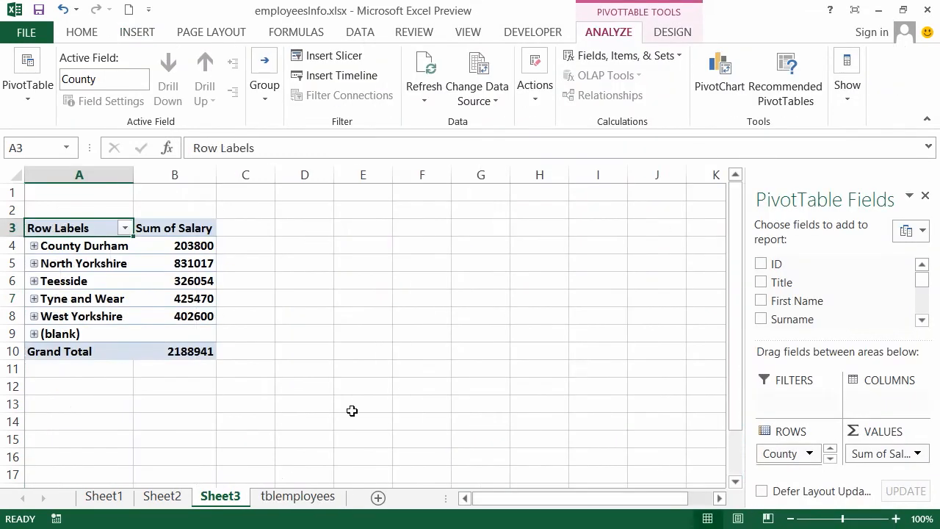
mouse_move(167, 256)
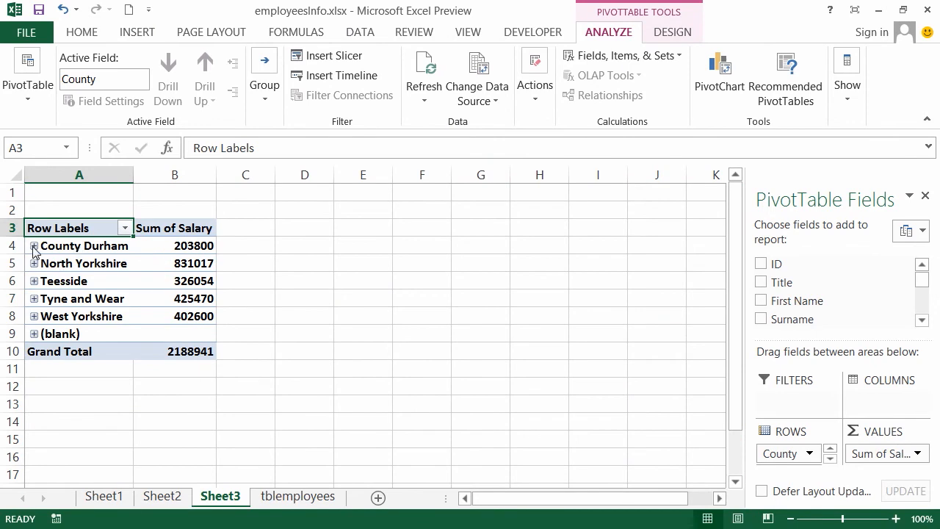
left_click(33, 245)
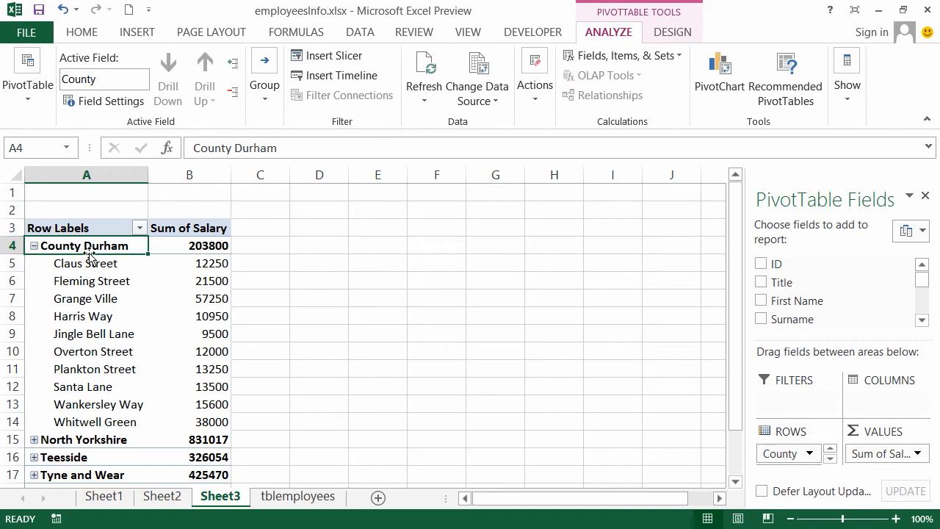
left_click(32, 245)
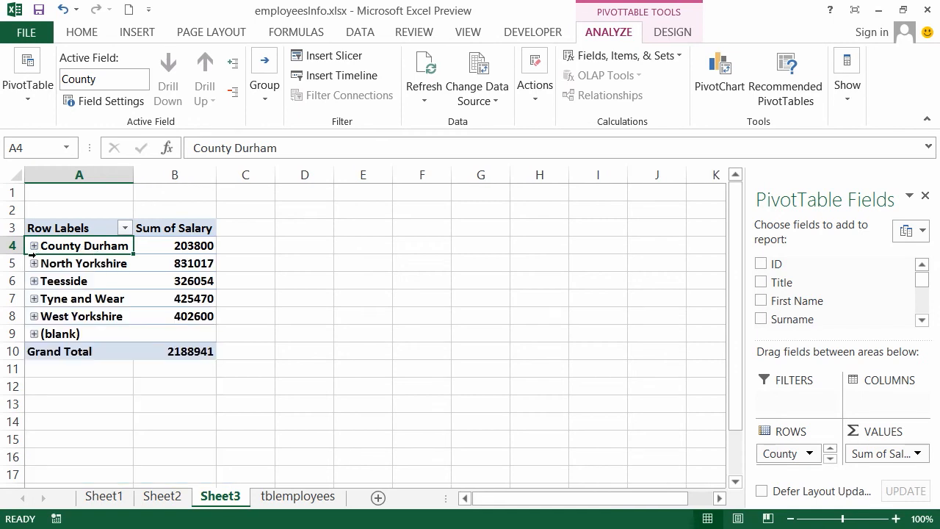
left_click(64, 280)
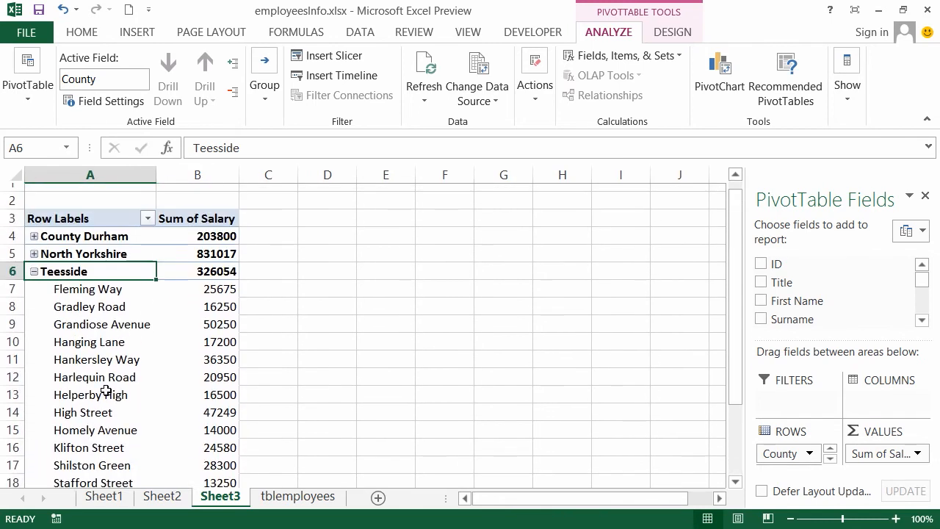
left_click(197, 351)
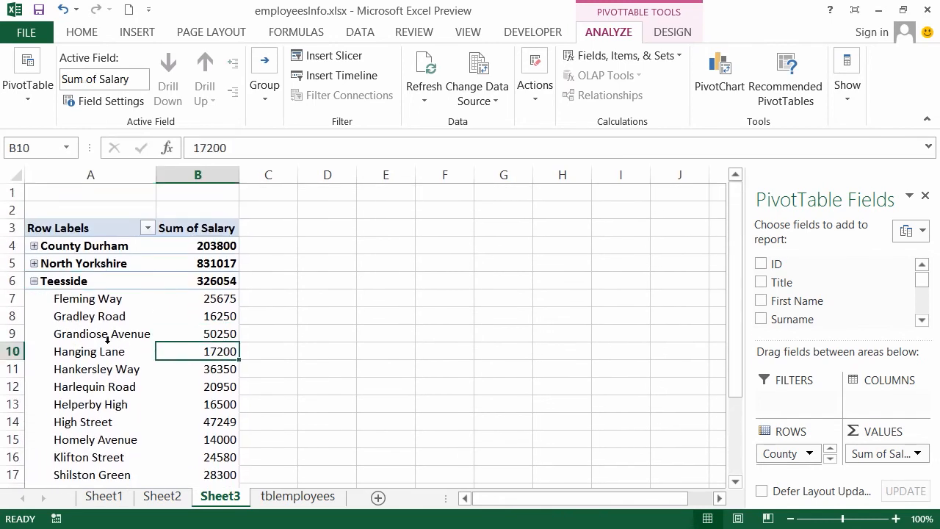
left_click(196, 281)
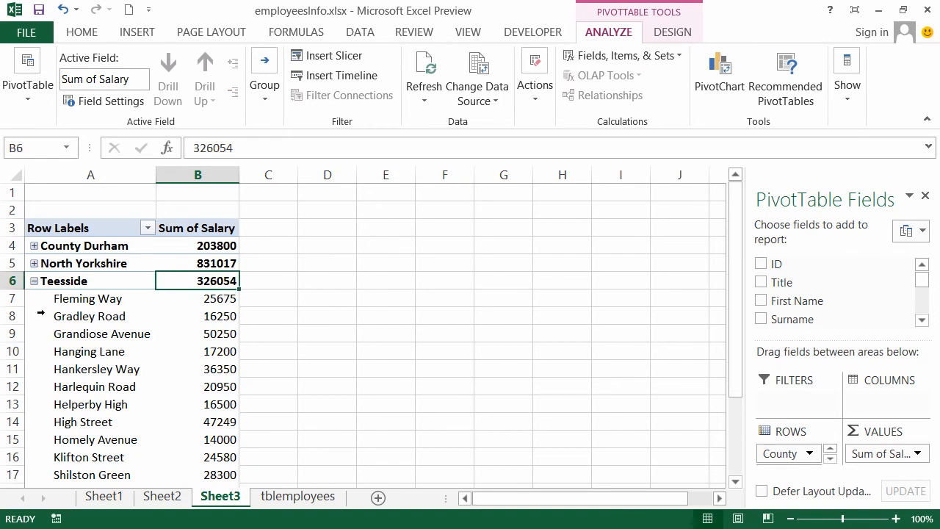
left_click(34, 280)
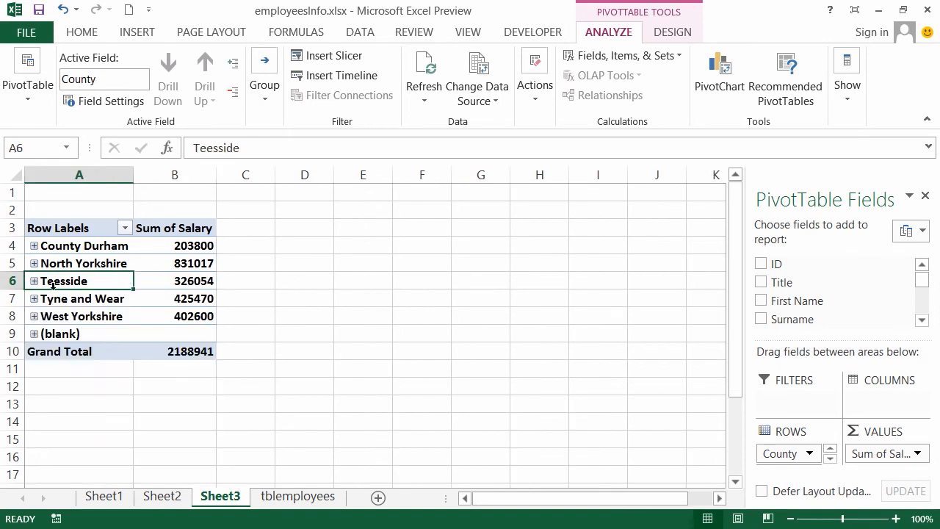
mouse_move(65, 294)
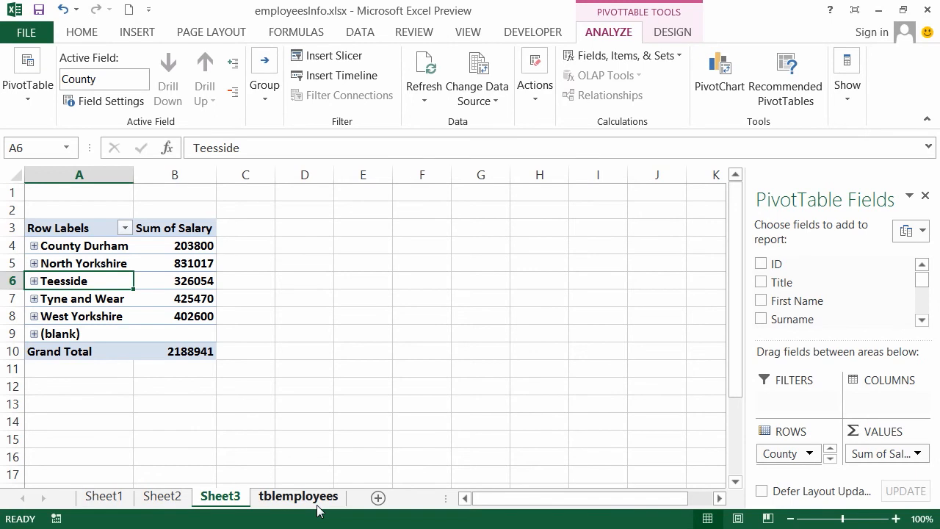
Step: Return to the tblemployees sheet, select a data cell and show the Insert commands
left_click(298, 496)
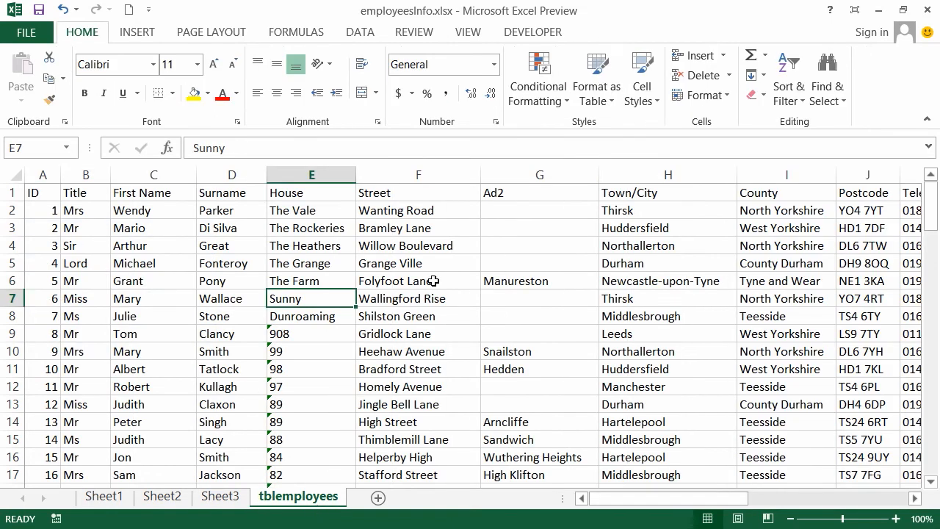
left_click(417, 281)
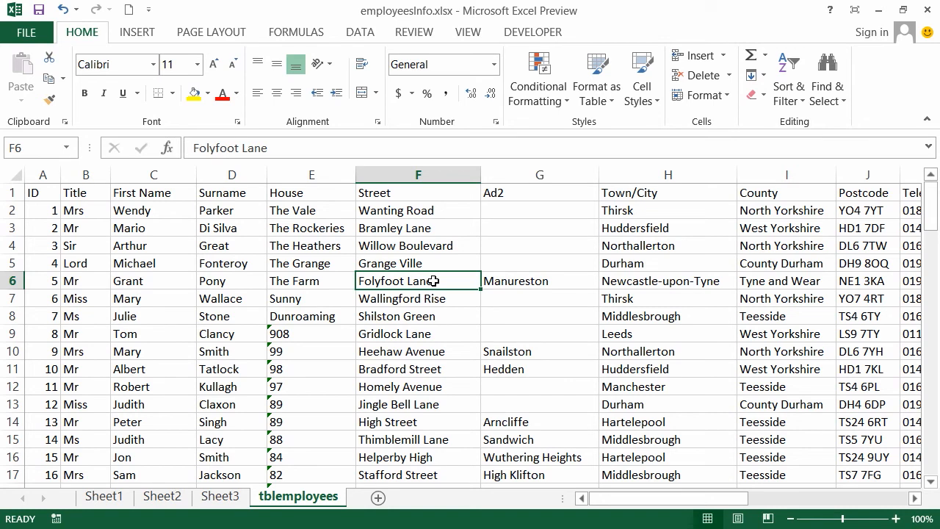
left_click(136, 32)
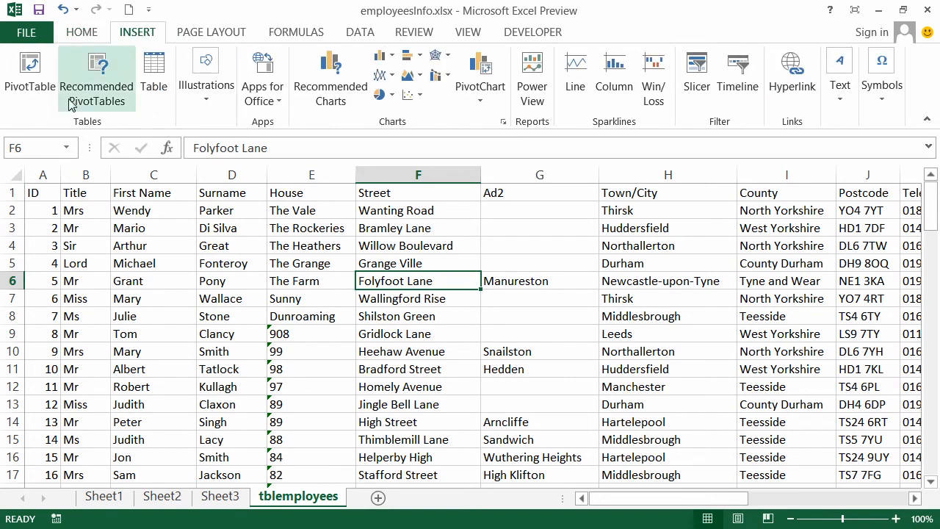
Step: Select the Sum of Sex by Marital Status suggestion in Recommended PivotTables
left_click(97, 76)
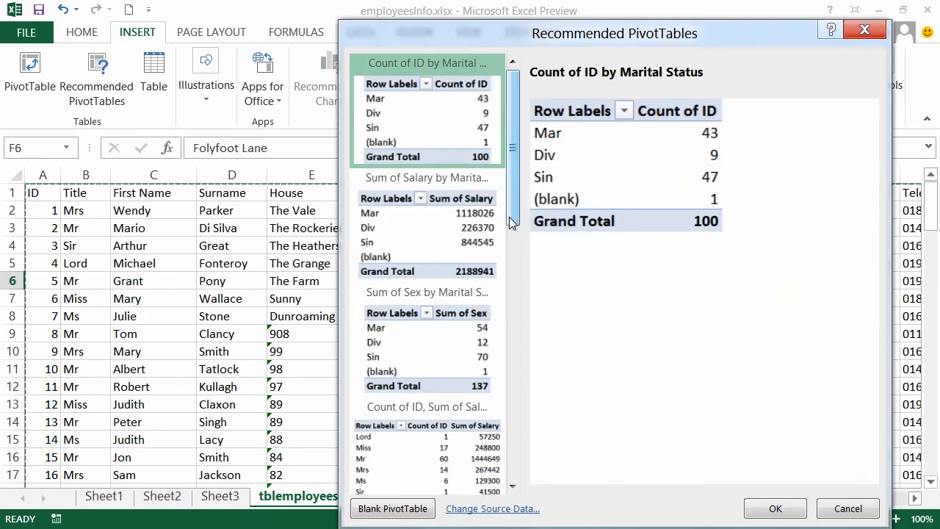
scroll("down", 3)
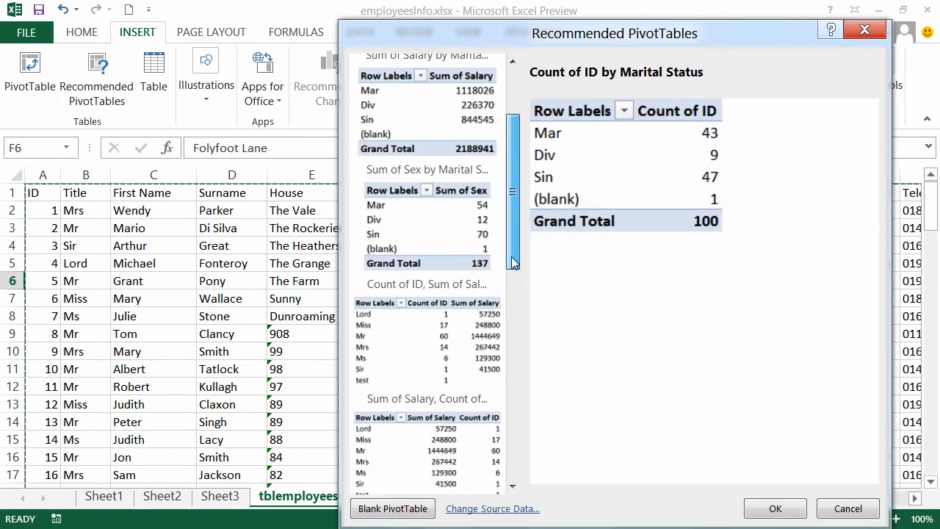
left_click(426, 170)
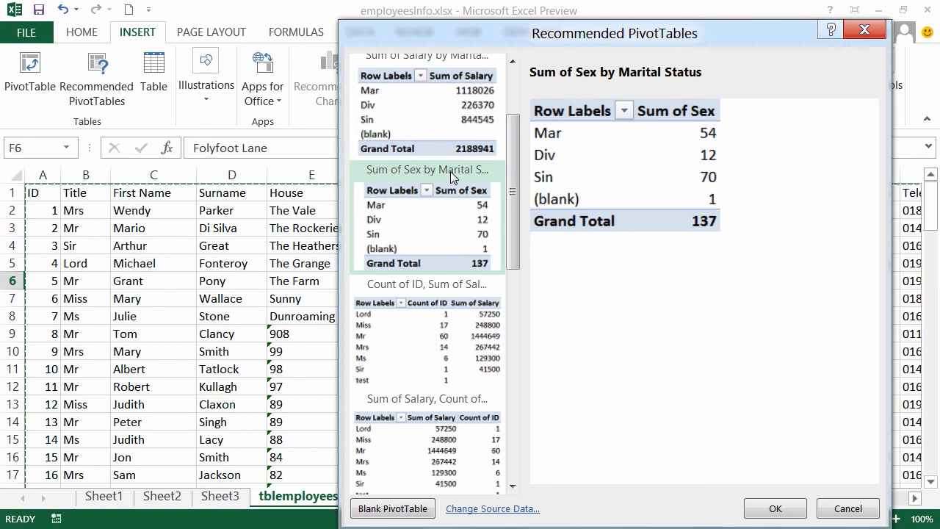
mouse_move(770, 493)
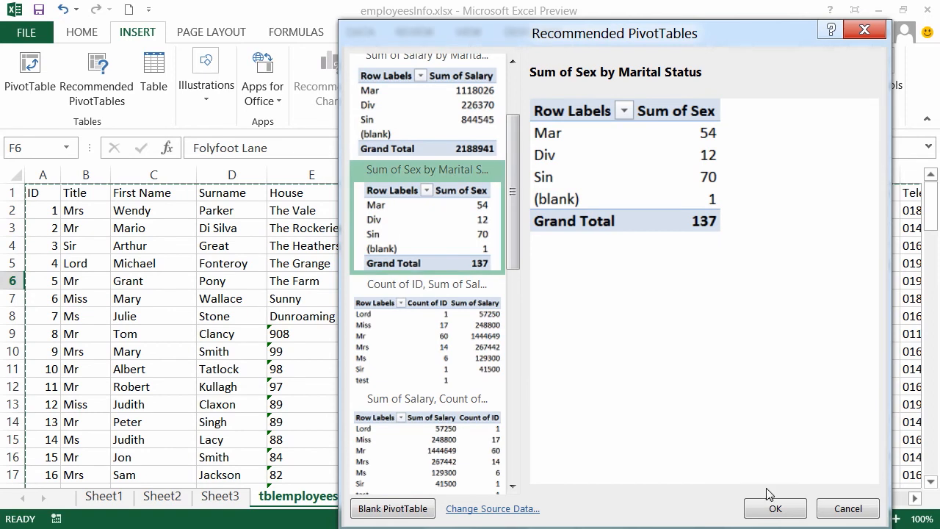
left_click(776, 509)
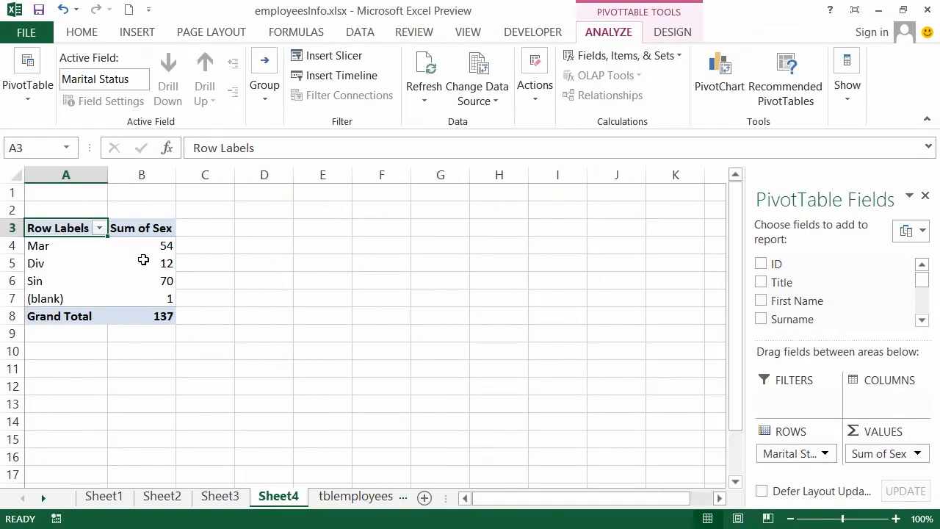
mouse_move(115, 264)
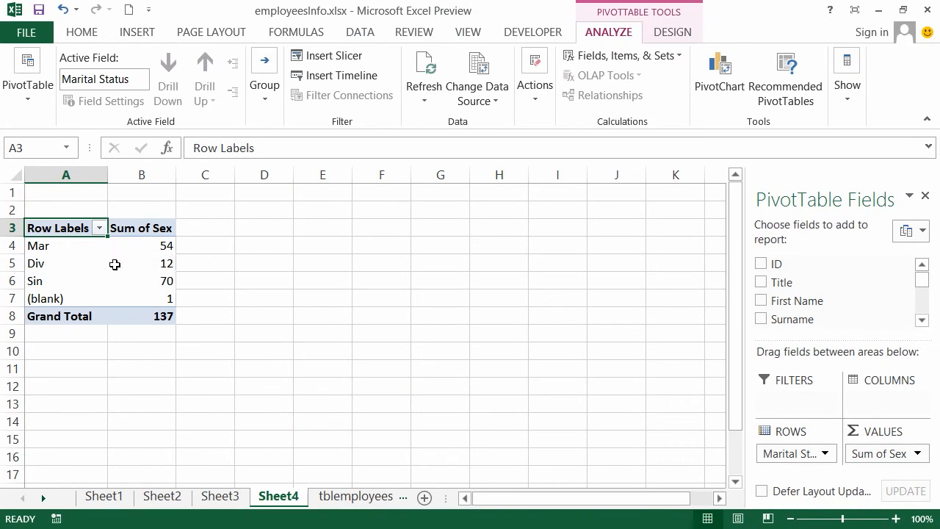
mouse_move(153, 245)
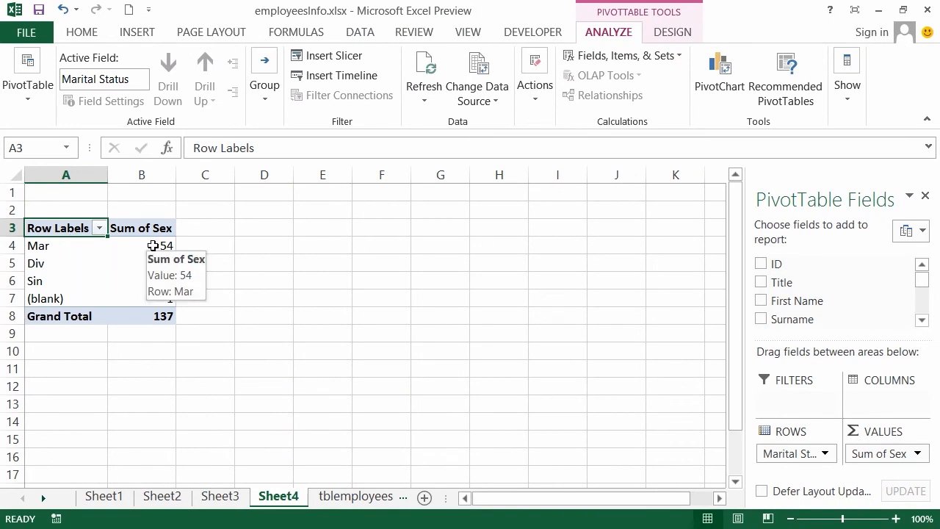
mouse_move(158, 247)
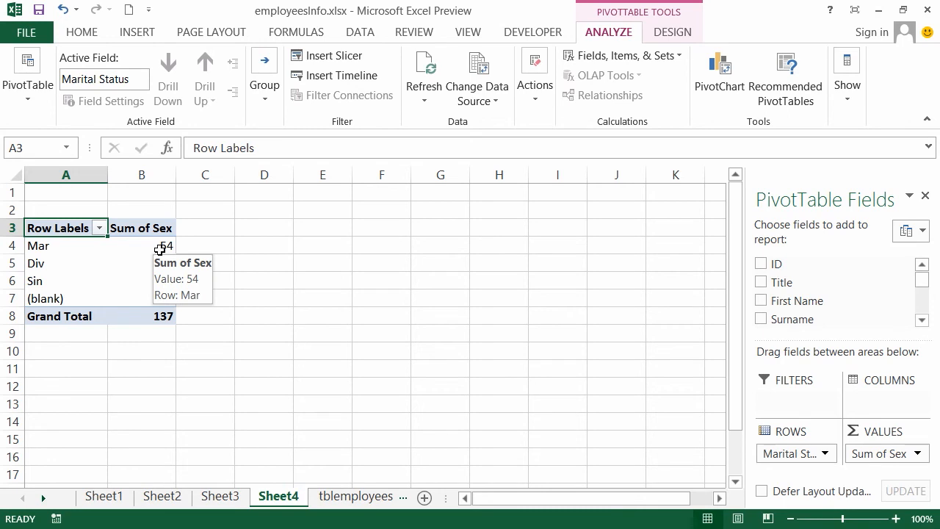
mouse_move(154, 316)
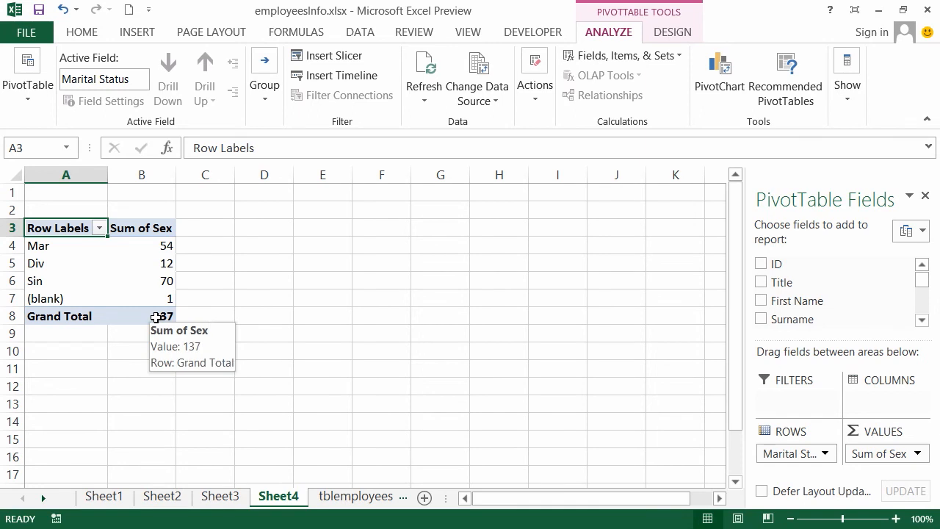
mouse_move(124, 335)
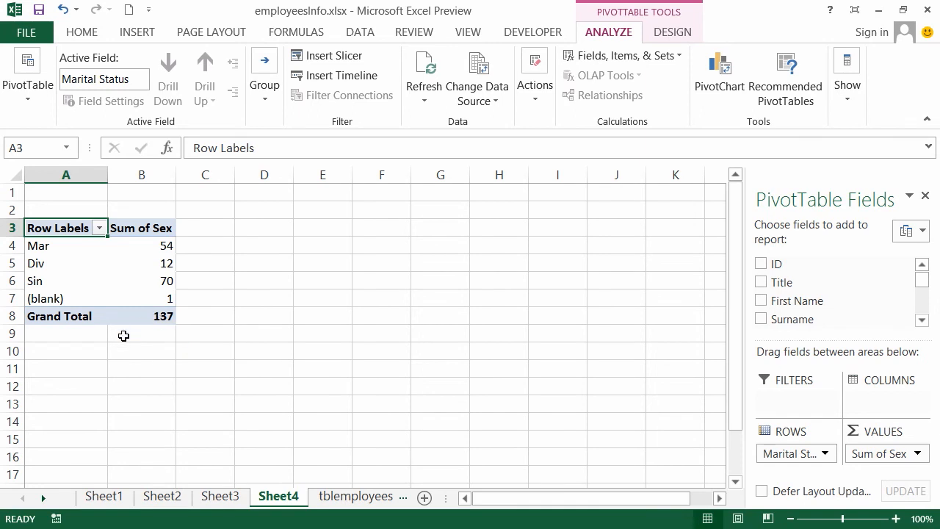
mouse_move(555, 384)
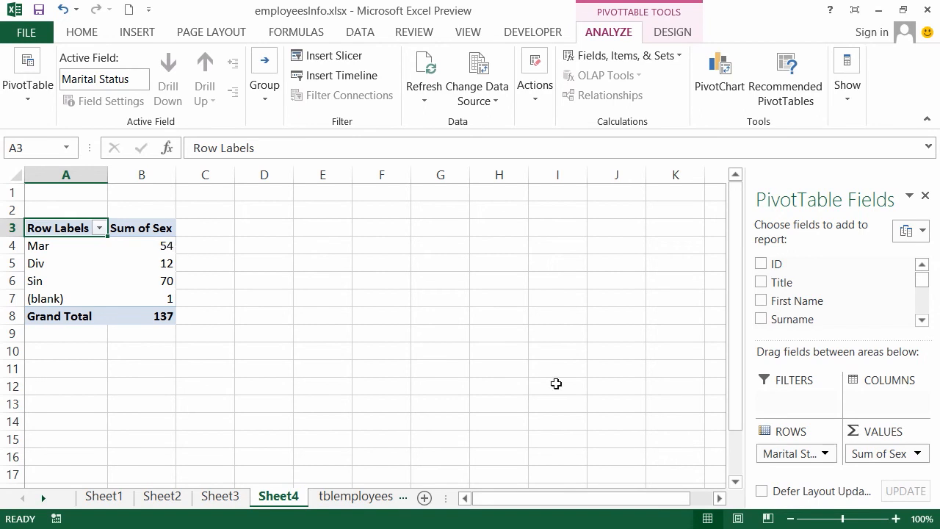
mouse_move(881, 452)
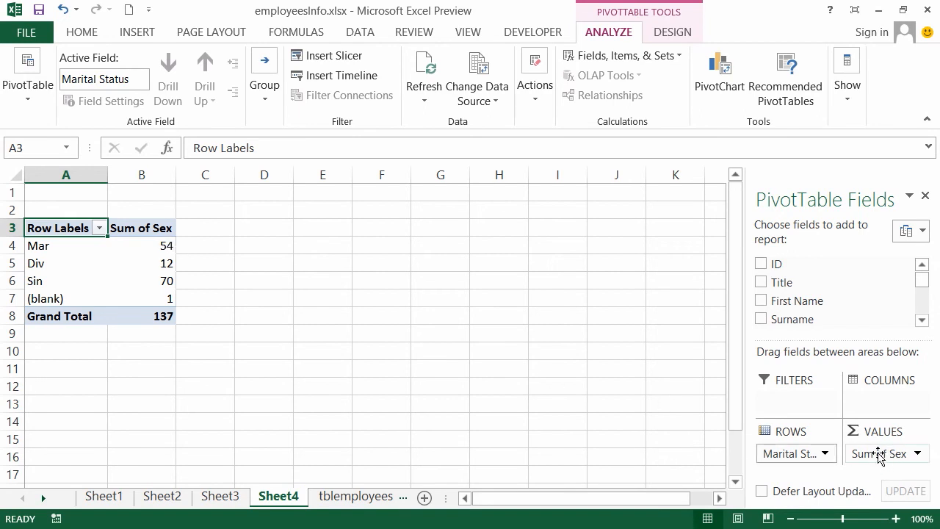
Step: Change the Sex value field to Count via Value Field Settings, giving a total of 100
left_click(917, 452)
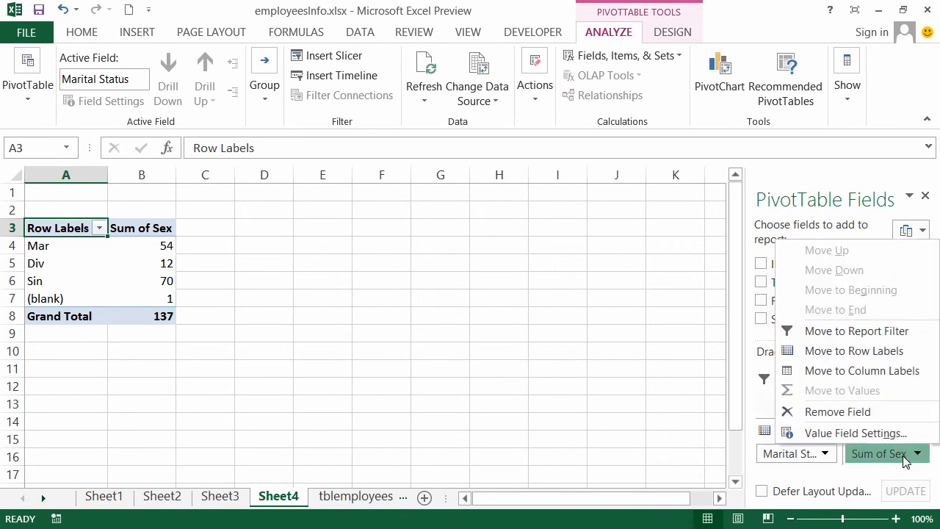
mouse_move(855, 432)
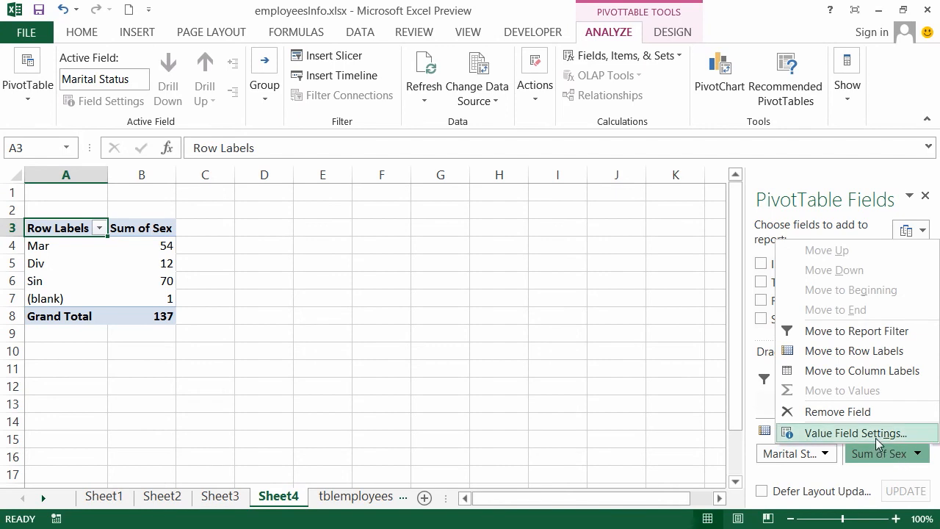
left_click(855, 432)
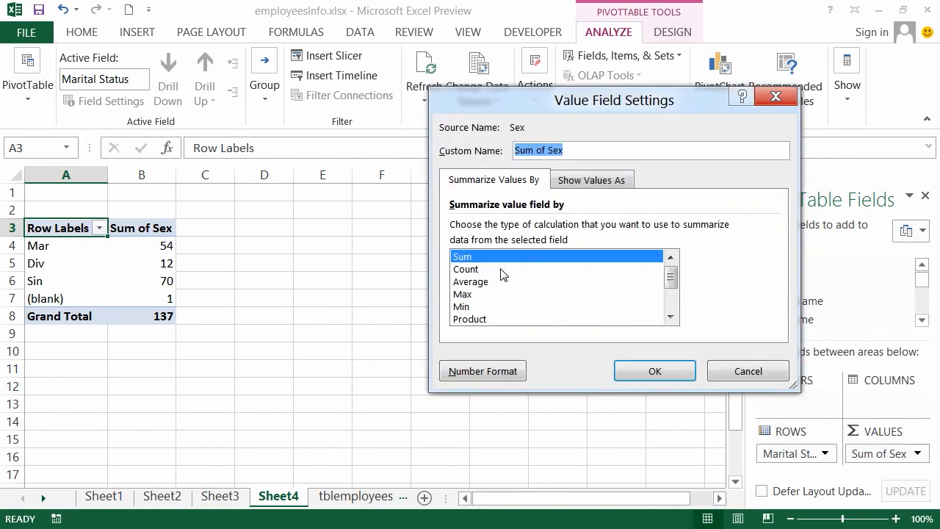
left_click(466, 269)
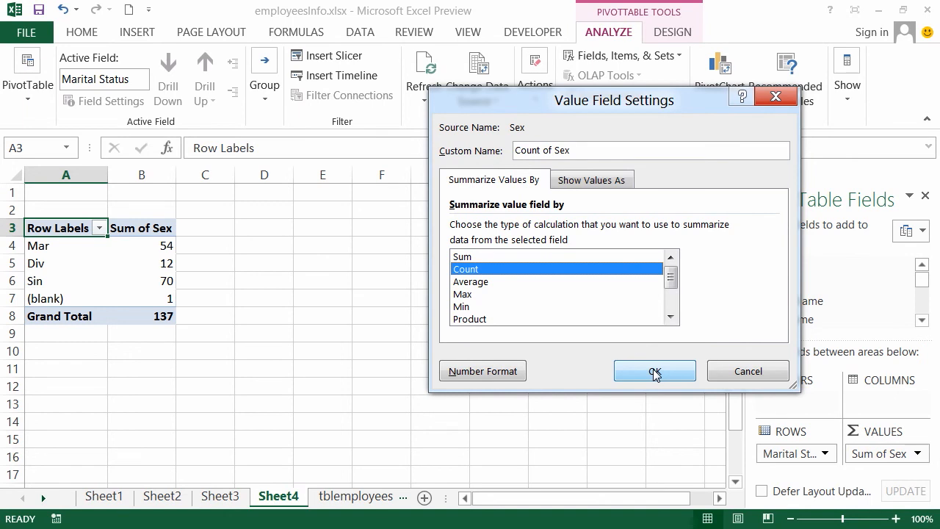
left_click(653, 370)
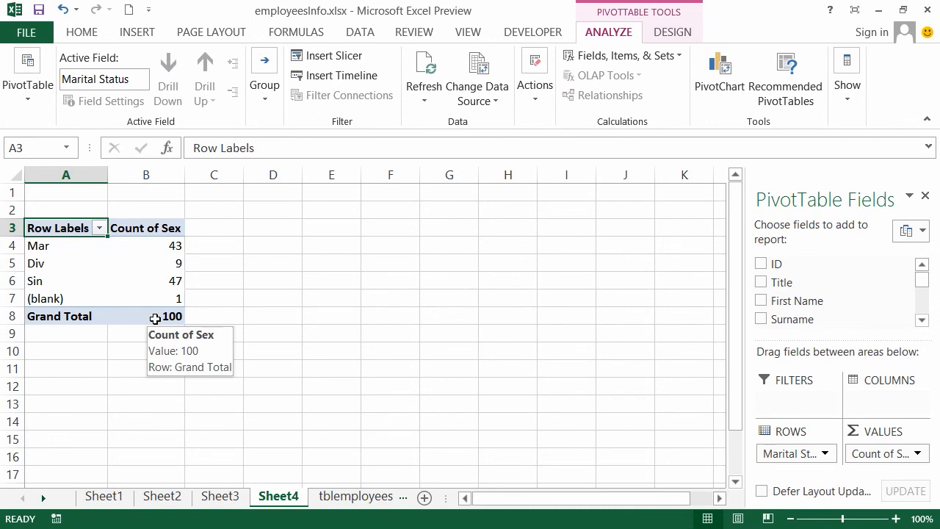
mouse_move(167, 300)
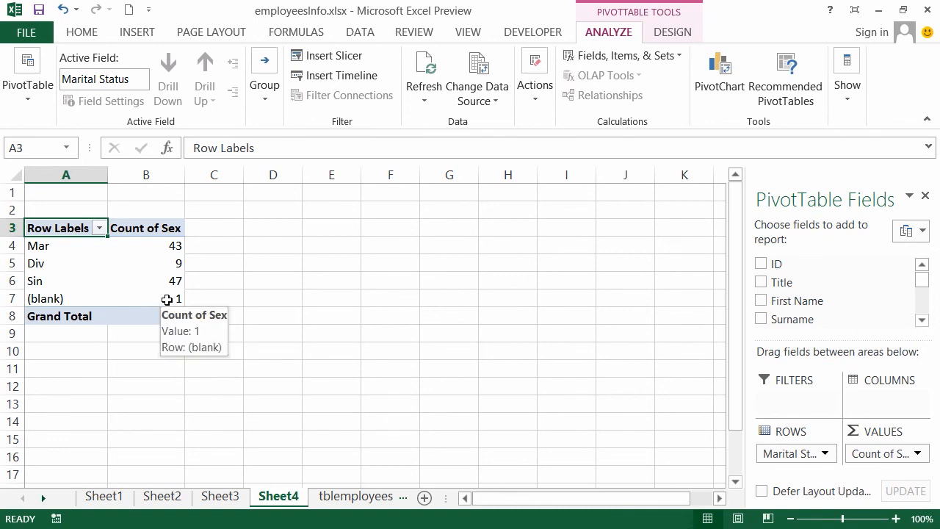
Step: Verify the Count of Sex values (Div 9, Sin 47, blank) and go to Sheet3's Salary by County table
left_click(145, 263)
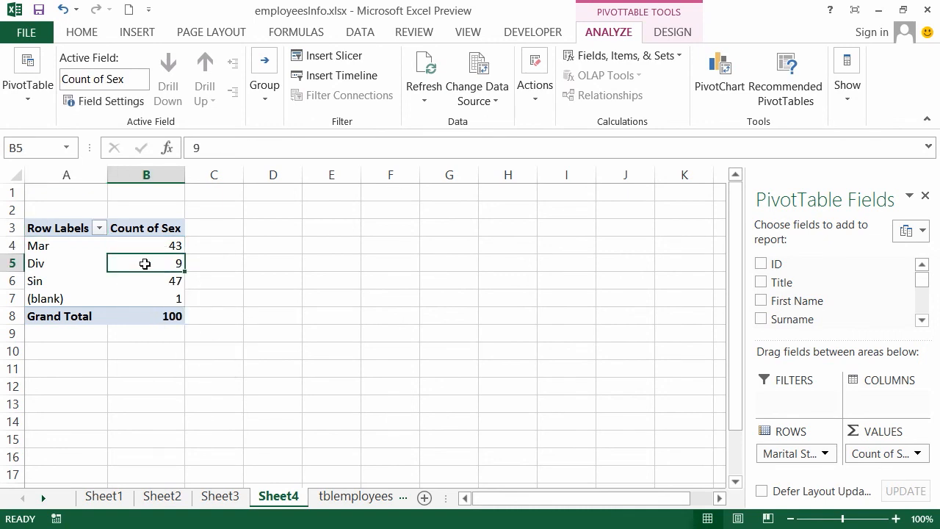
left_click(146, 281)
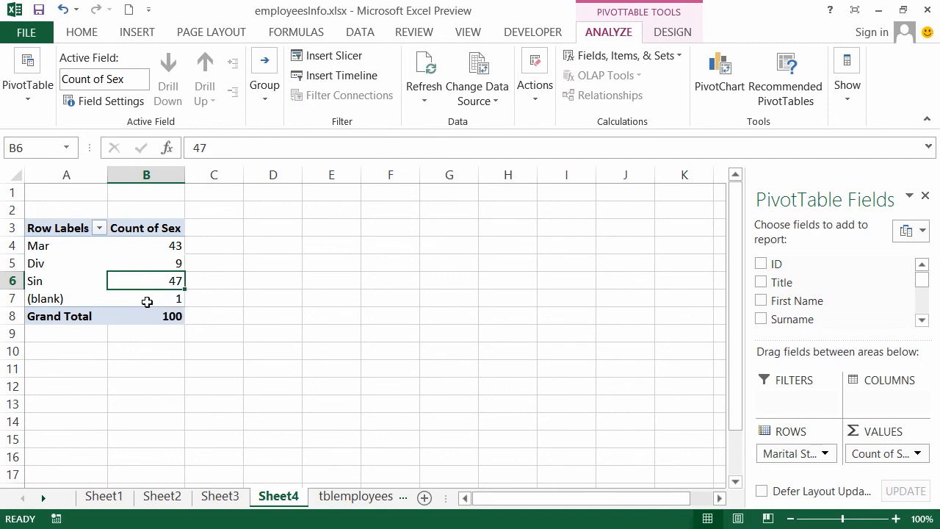
left_click(145, 298)
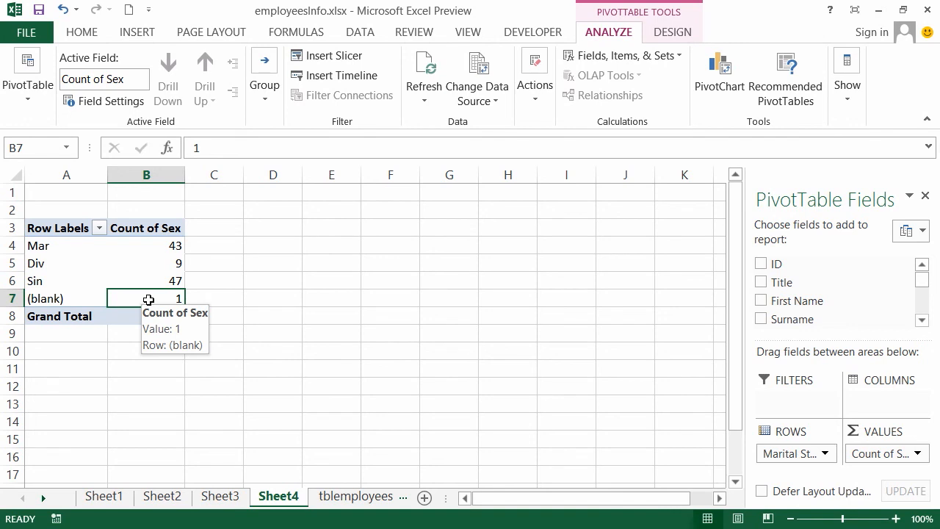
mouse_move(843, 467)
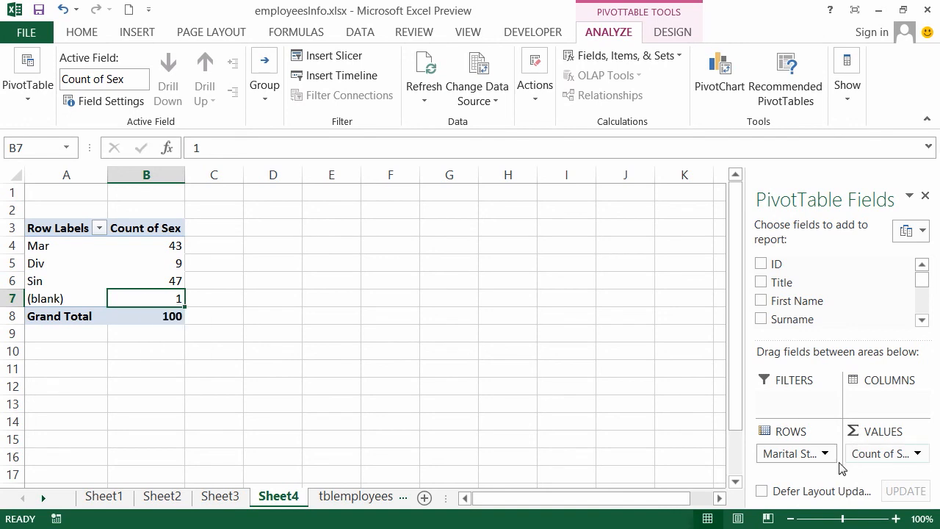
left_click(220, 496)
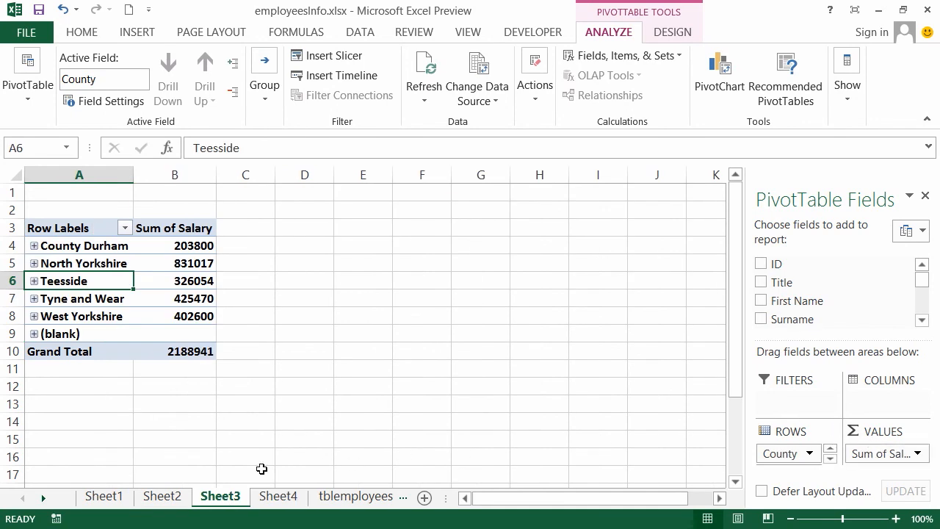
Step: Revisit the Sheet2 and Sheet1 pivot tables, leaving Count of ID unchanged, and return to tblemployees
left_click(162, 497)
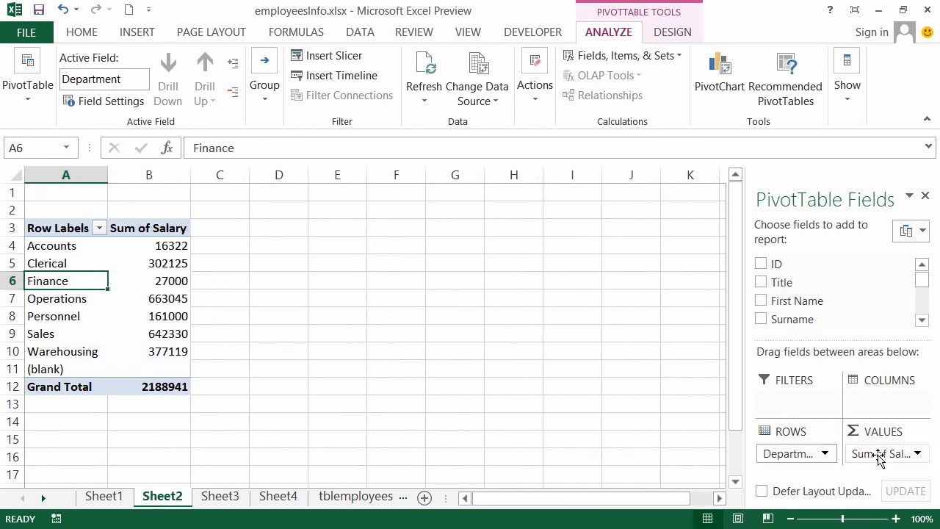
left_click(103, 496)
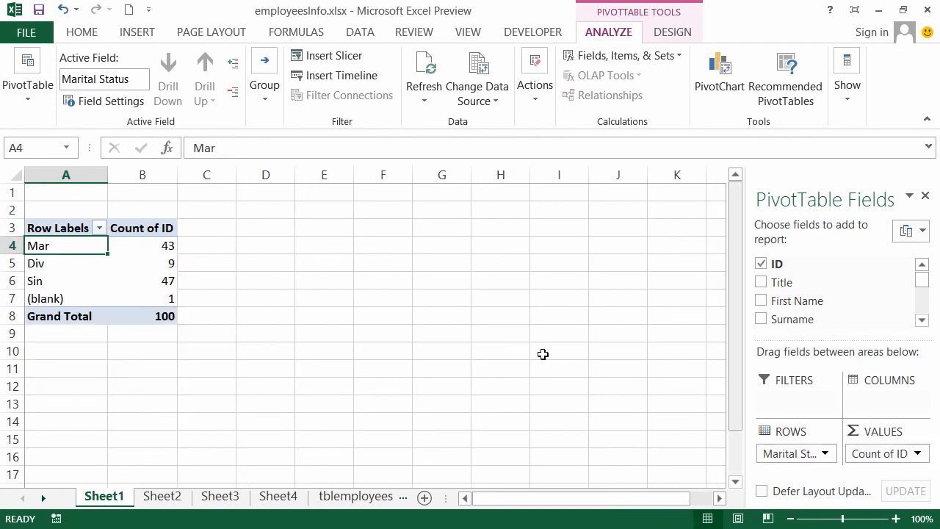
mouse_move(309, 455)
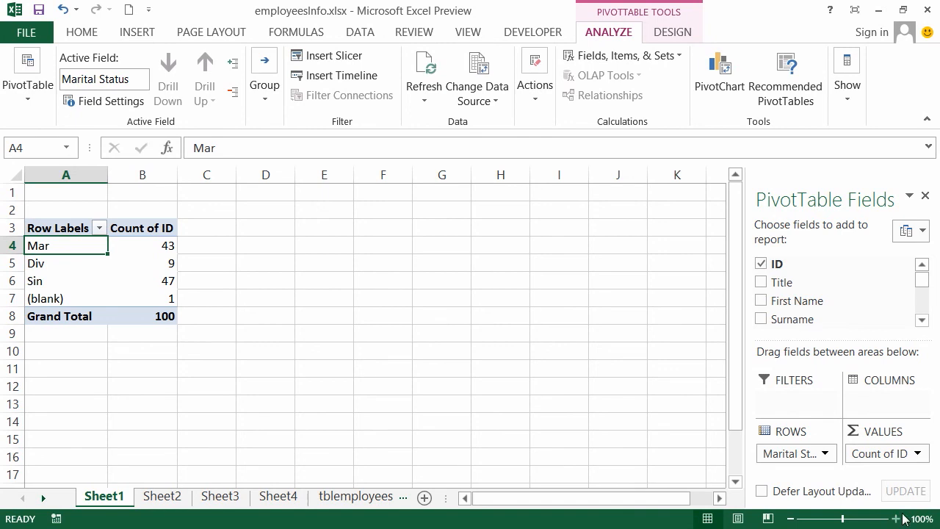
left_click(916, 452)
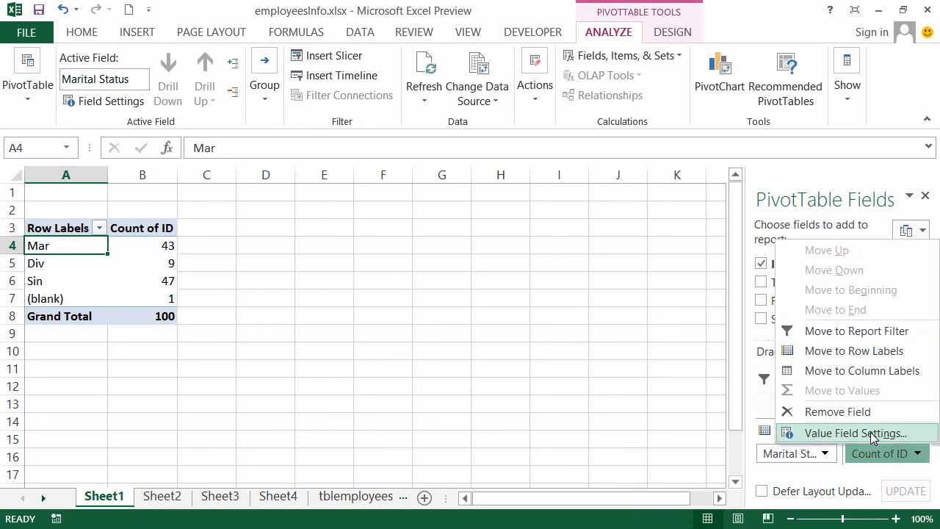
left_click(855, 432)
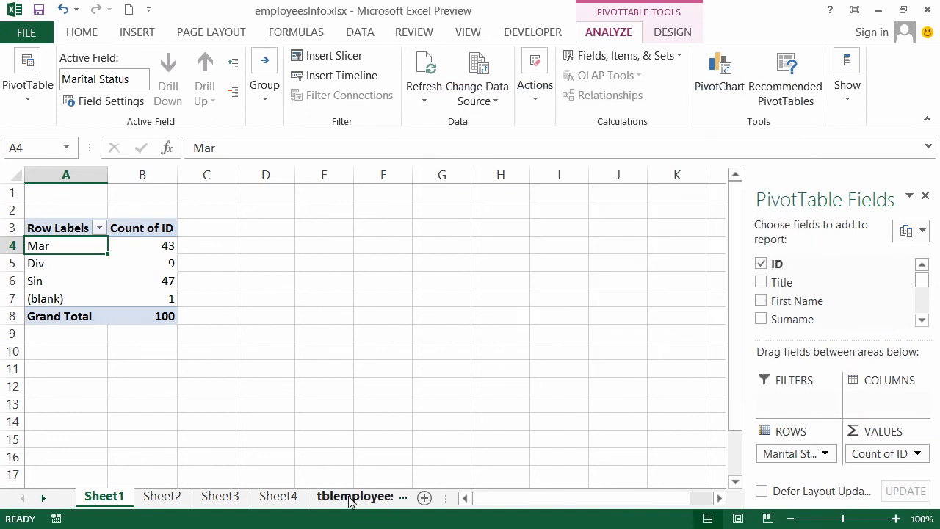
left_click(355, 497)
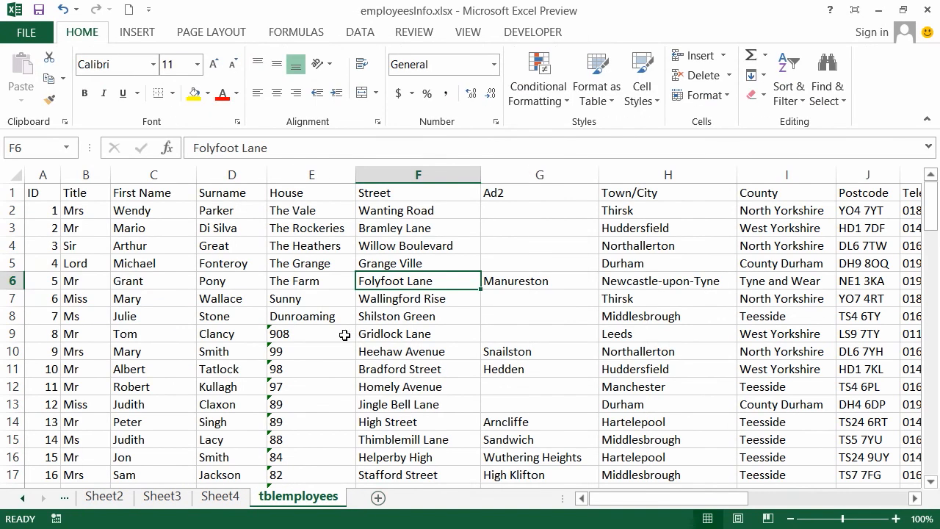